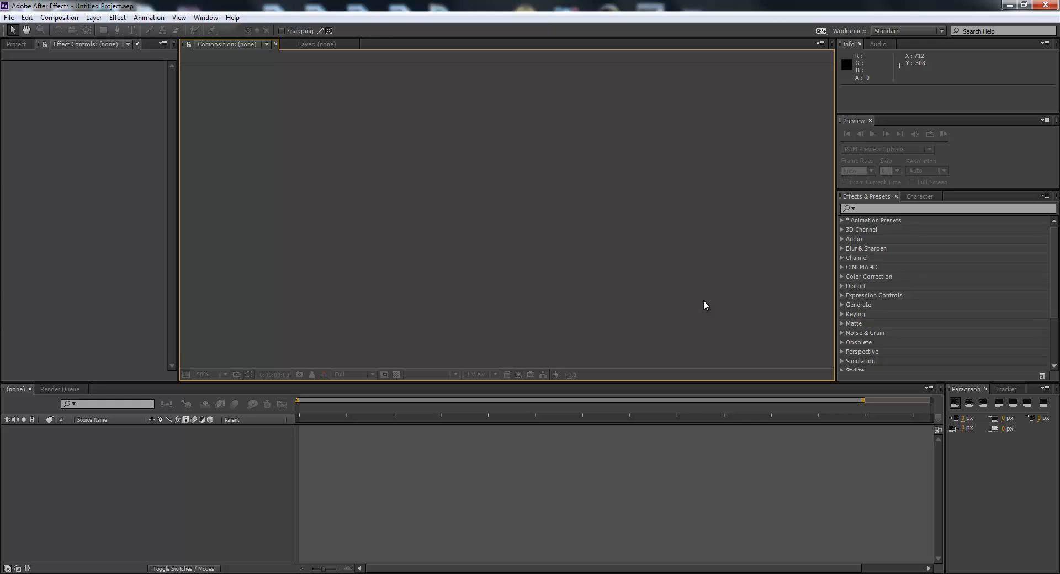
pyautogui.moveTo(160, 144)
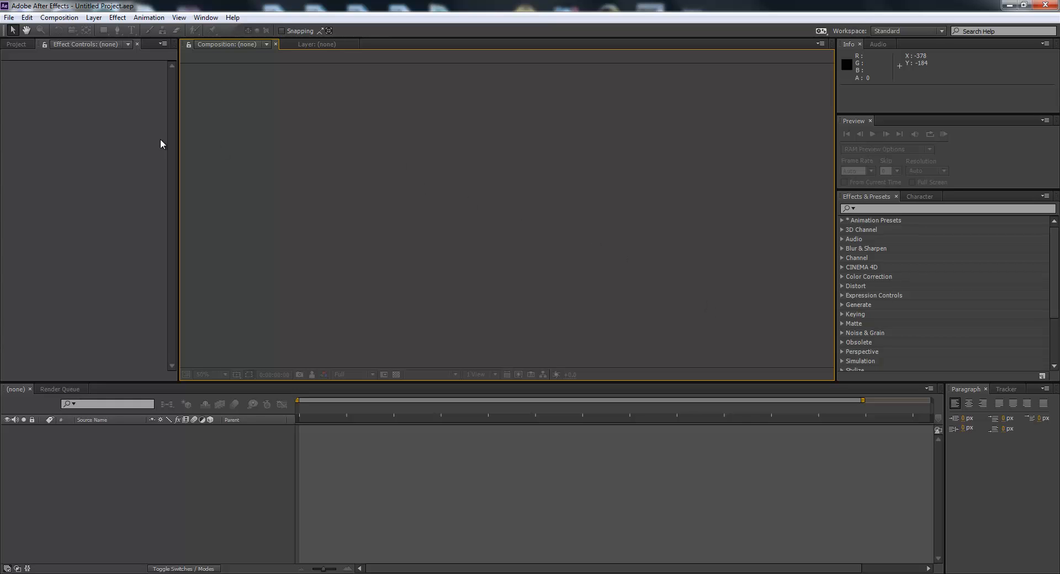
# - Create a new 1920×1080 composition named Comp 1 with the default settings
pyautogui.click(59, 17)
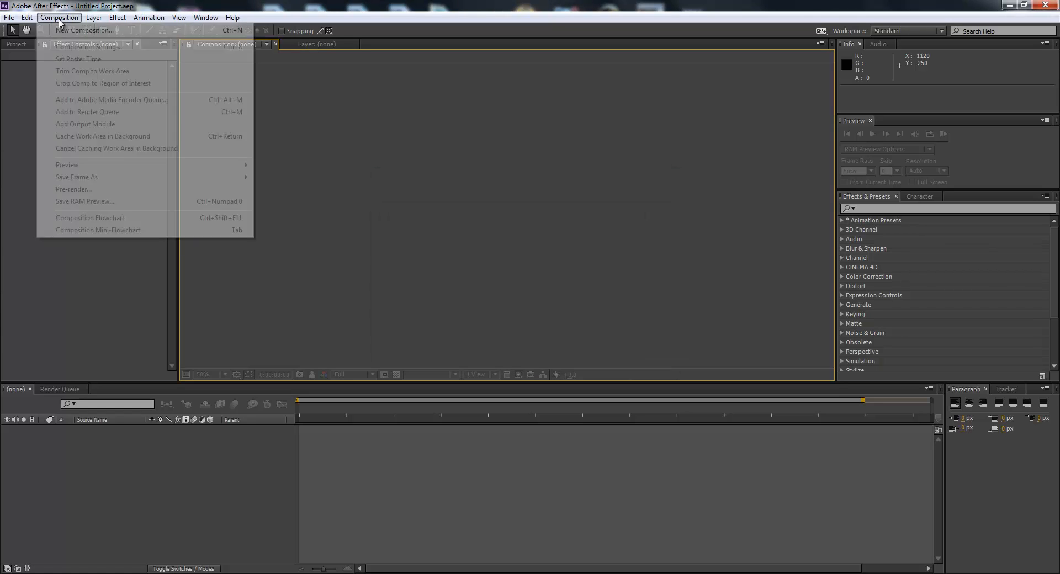
pyautogui.click(84, 30)
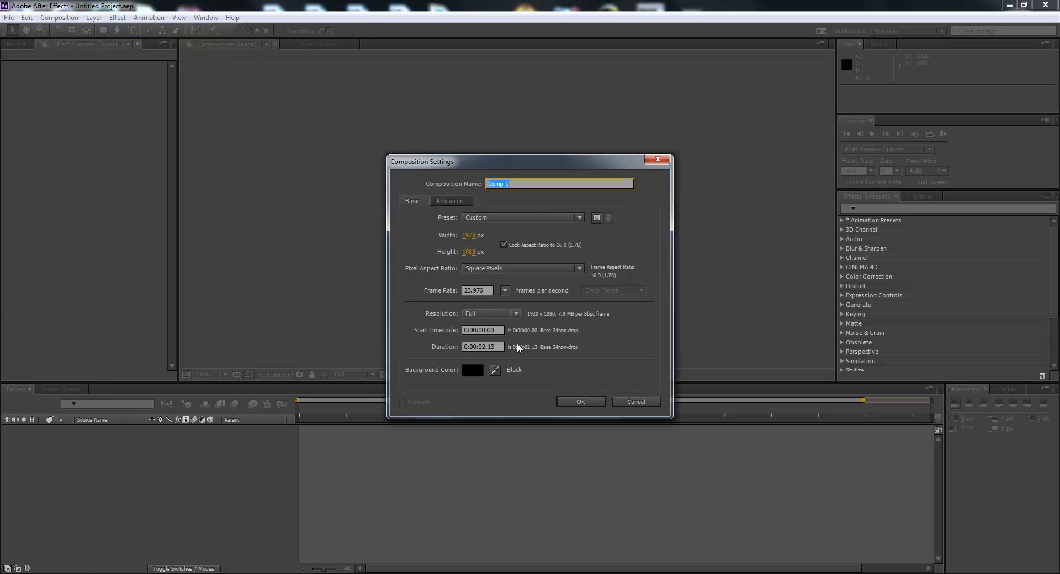
pyautogui.click(579, 402)
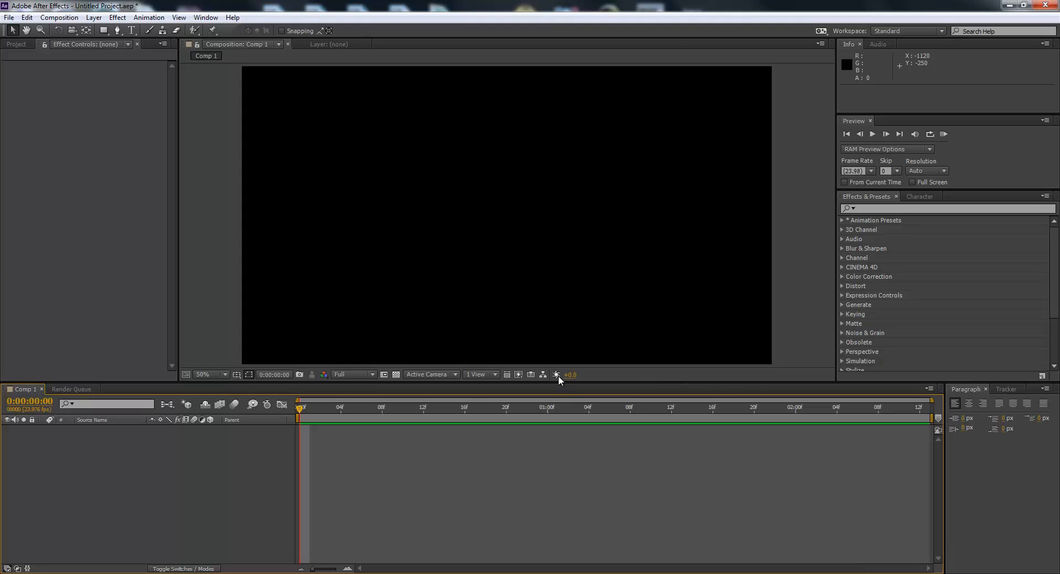
pyautogui.click(93, 17)
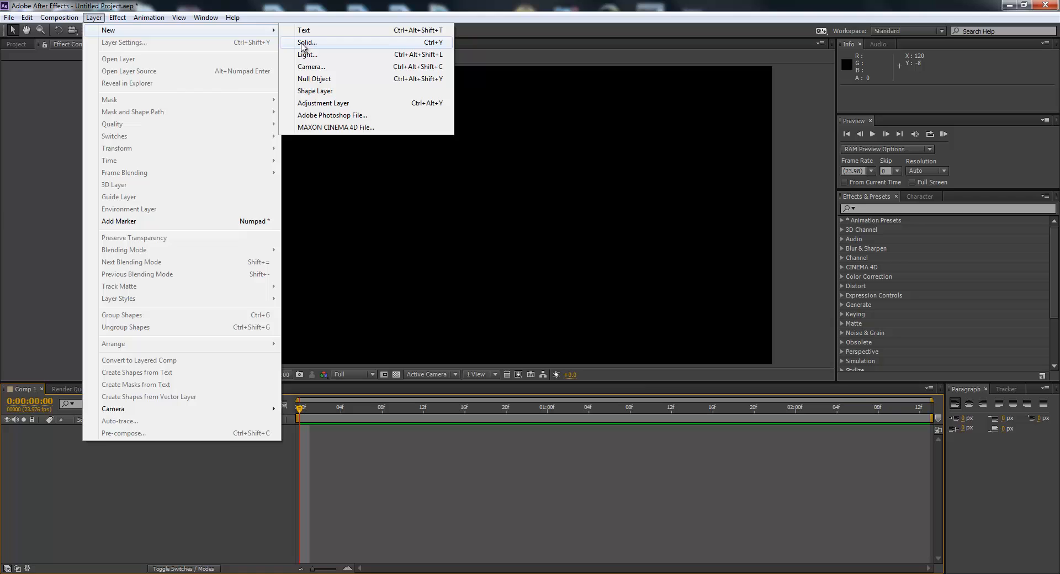
# - Add a comp-sized Pale Royal Blue Solid 1 layer and apply the Element effect
pyautogui.click(307, 42)
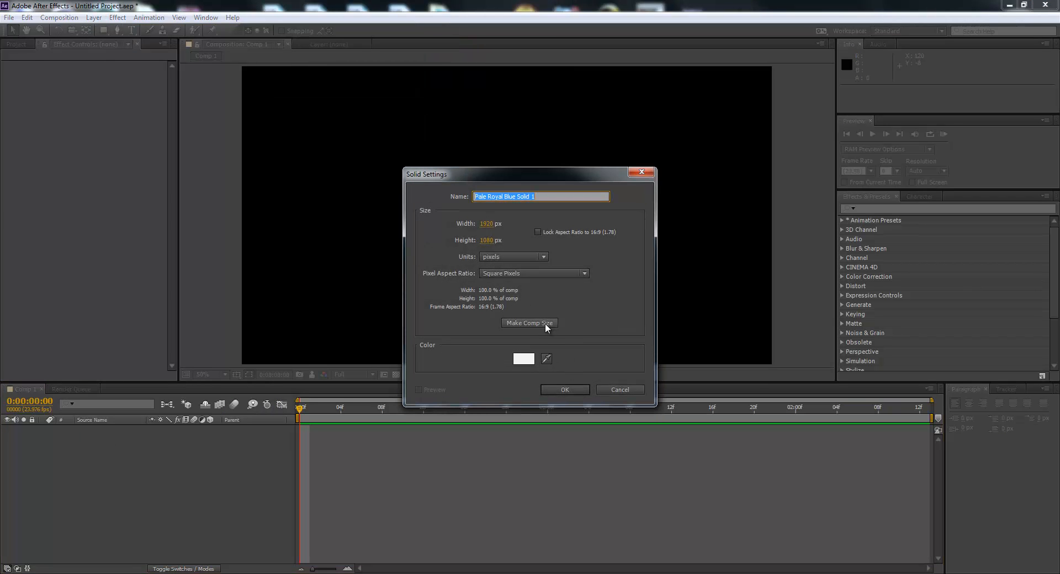
pyautogui.click(564, 390)
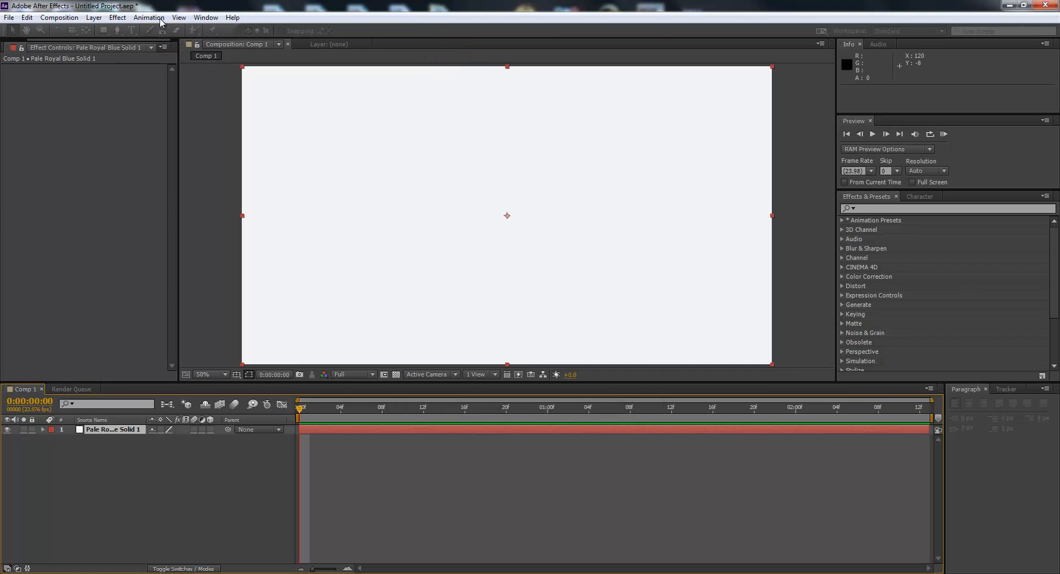
pyautogui.click(116, 17)
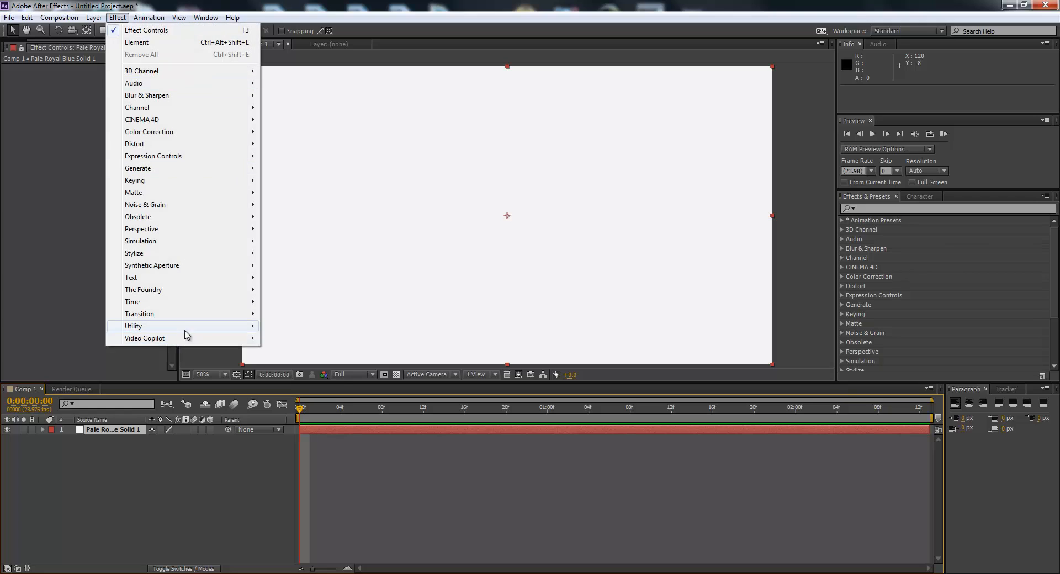
pyautogui.moveTo(144, 338)
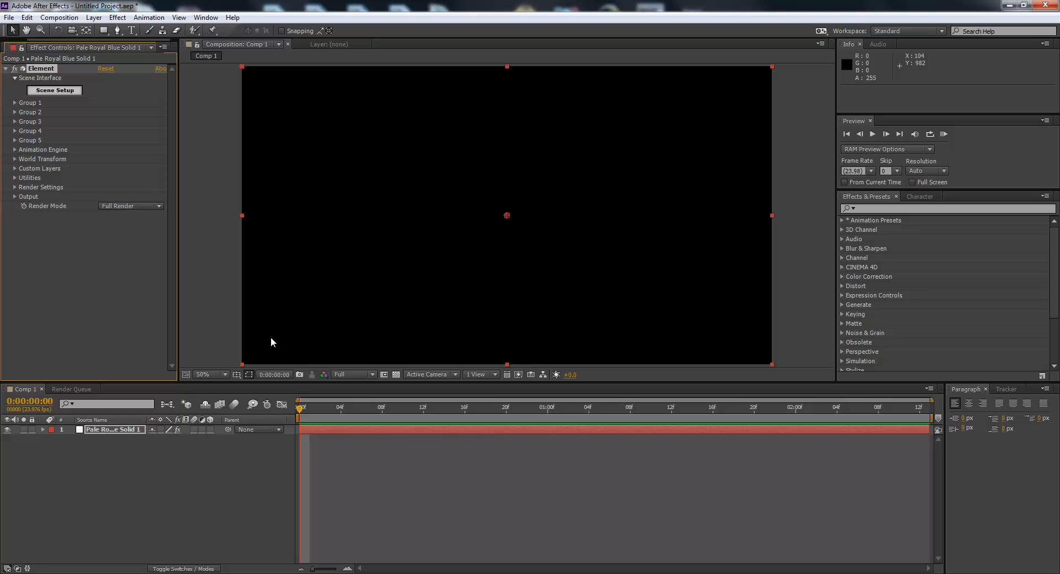
pyautogui.moveTo(273, 339)
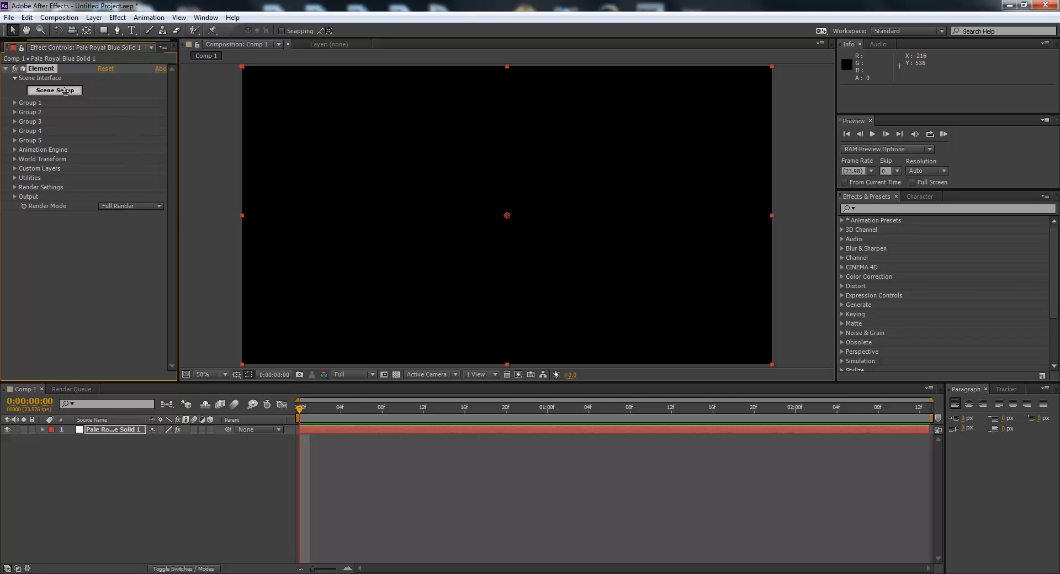
# - Open Element 3D's empty Scene Setup and browse to the VideoCopilot library folder
pyautogui.click(54, 90)
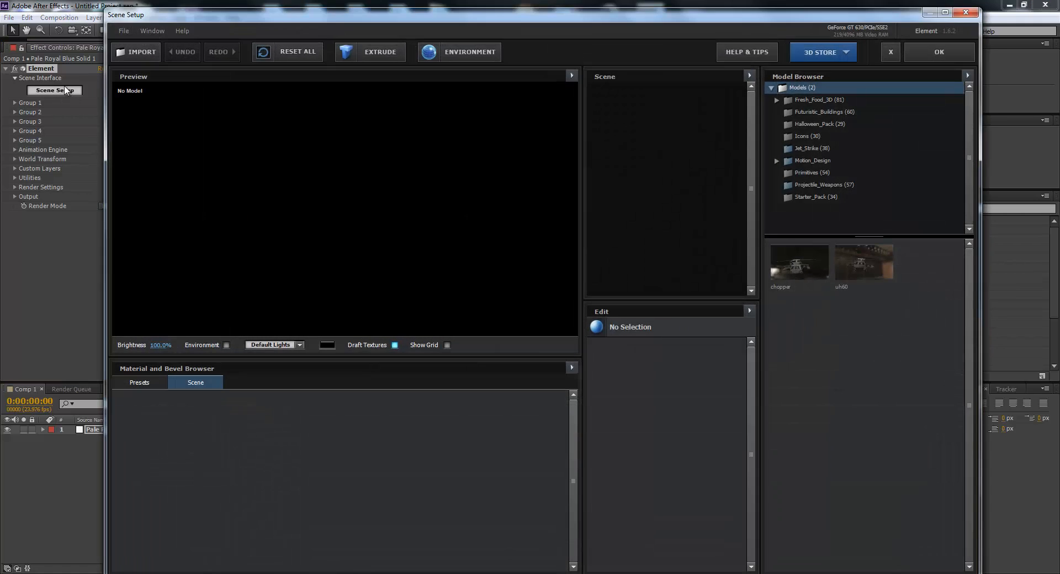
pyautogui.moveTo(645, 22)
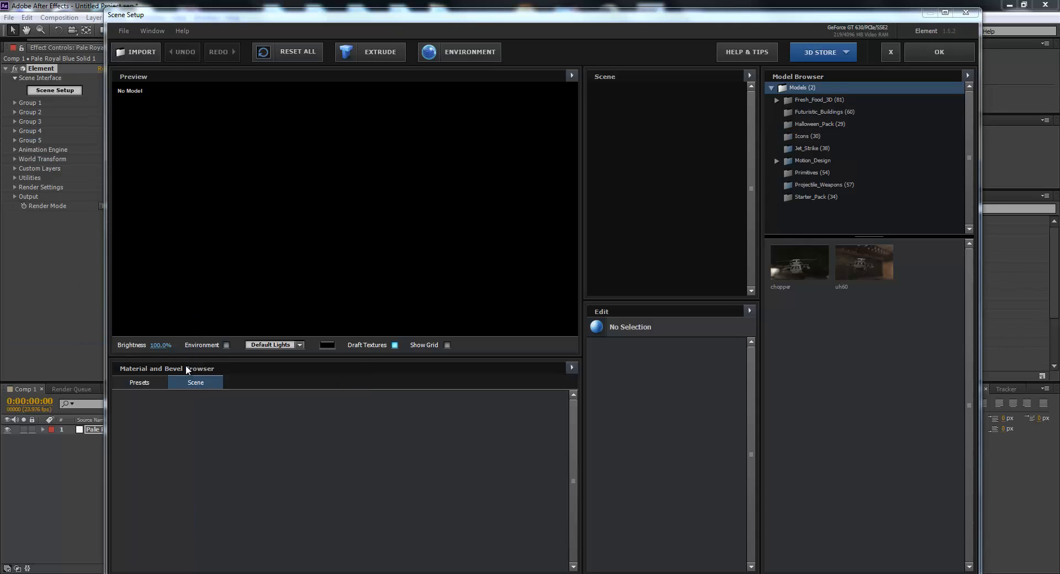
pyautogui.click(135, 52)
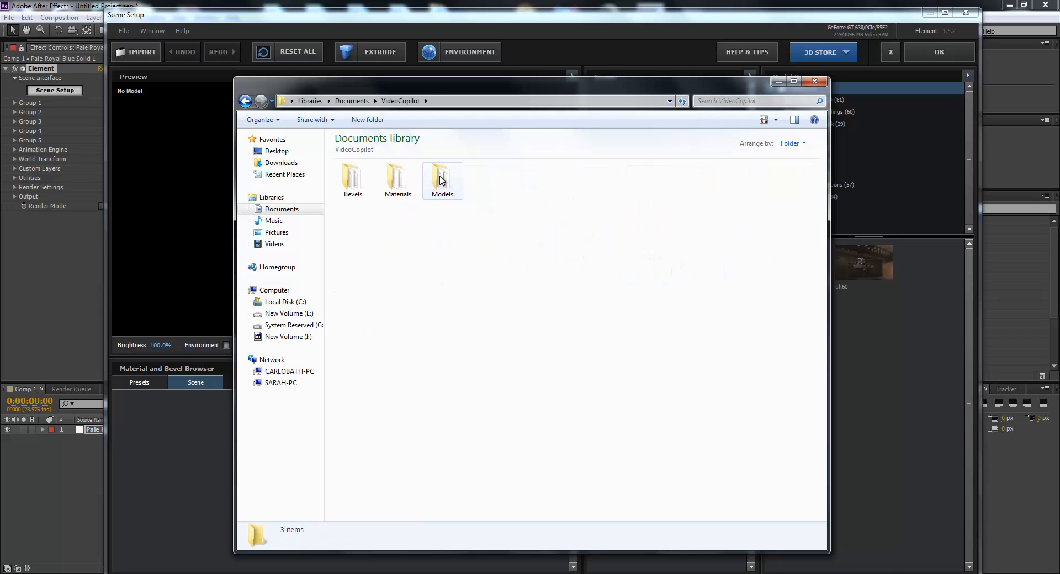
# - Open the Models folder in Explorer, then close Explorer to return to Scene Setup
pyautogui.doubleClick(441, 177)
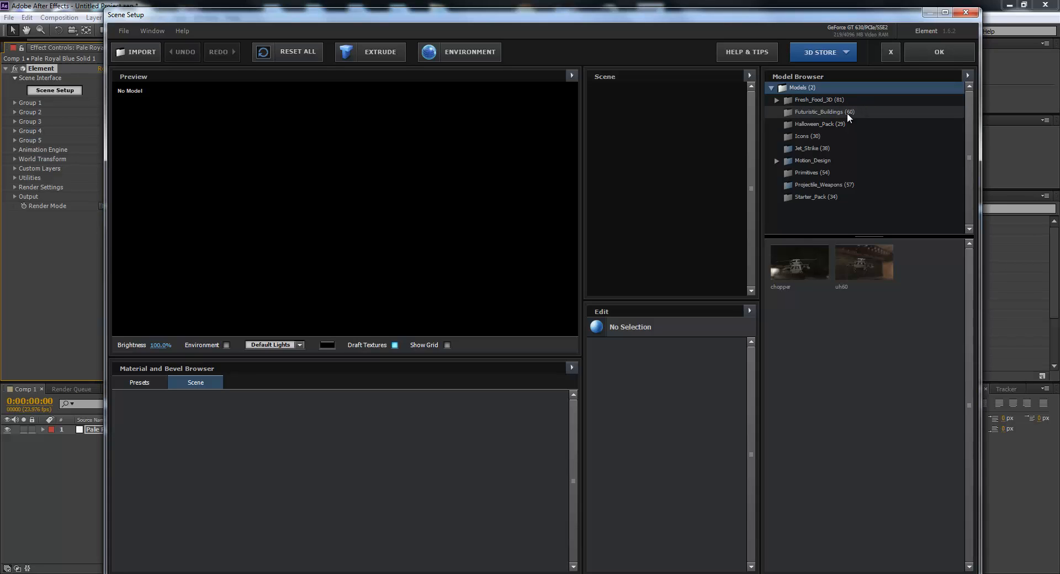
# - Load Building_100 from the Futuristic_Buildings model pack into the scene
pyautogui.click(823, 112)
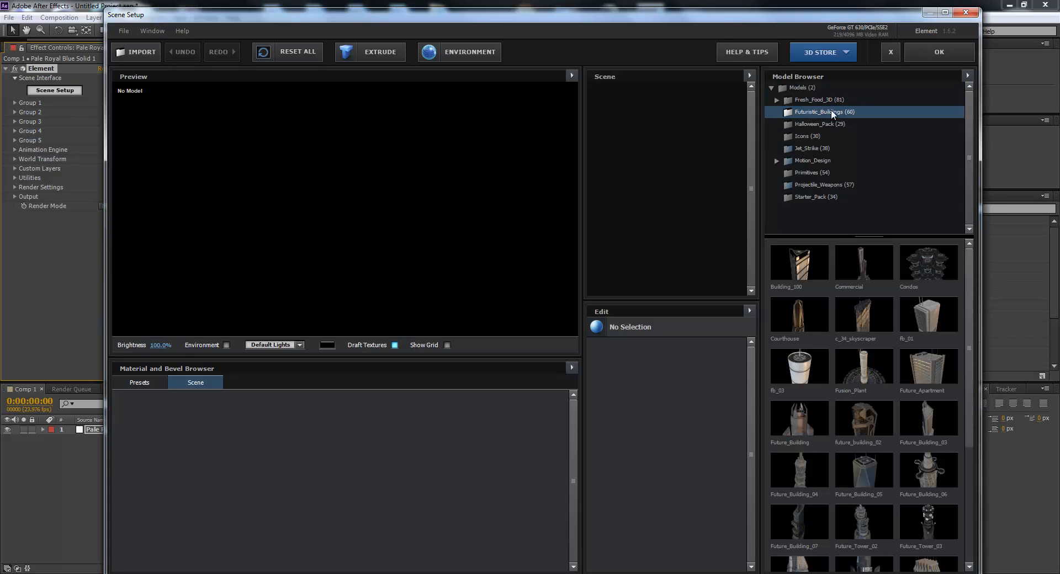
pyautogui.click(927, 313)
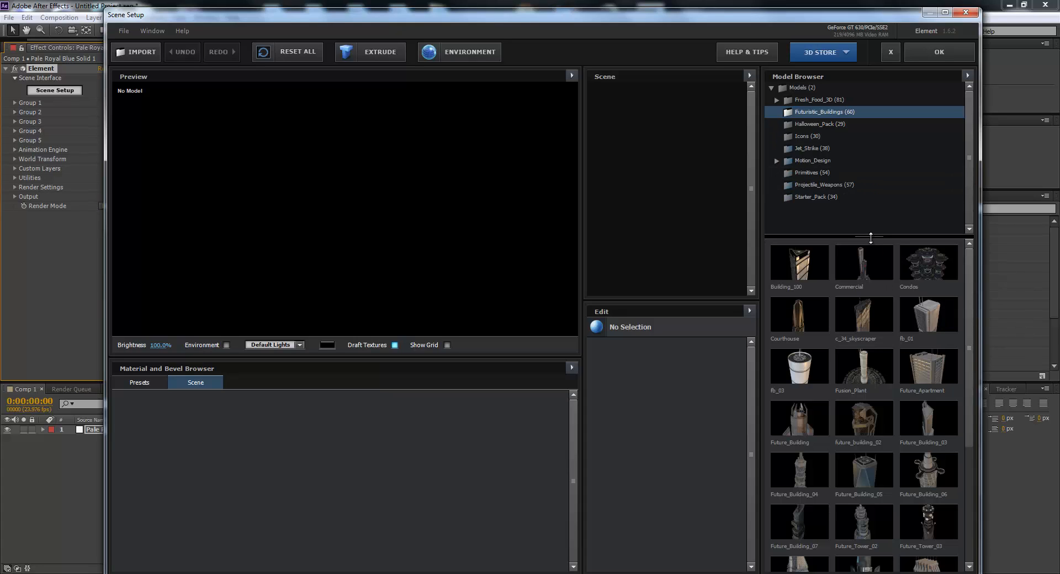
pyautogui.scroll(-3)
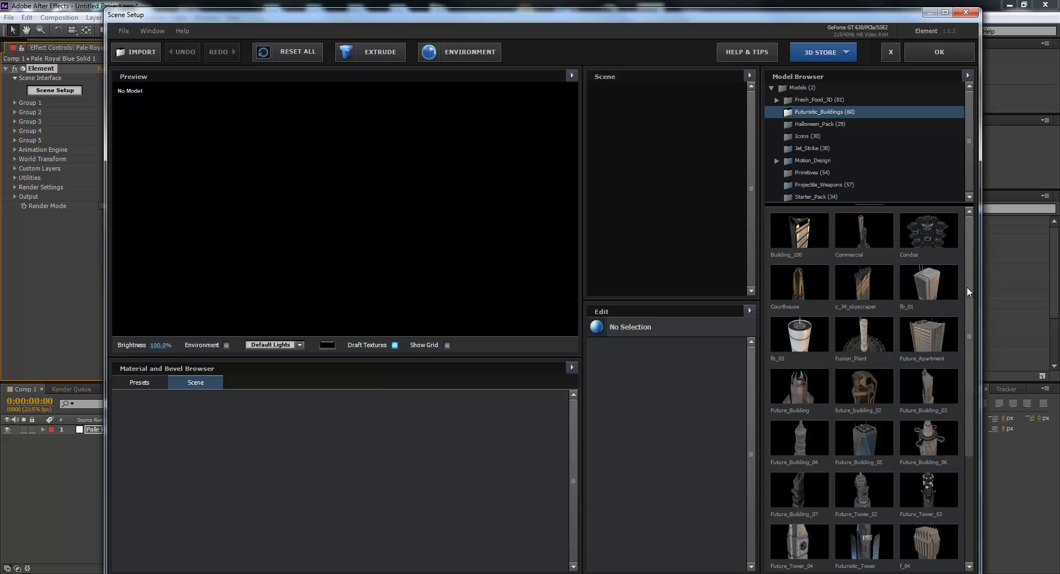
pyautogui.scroll(-3)
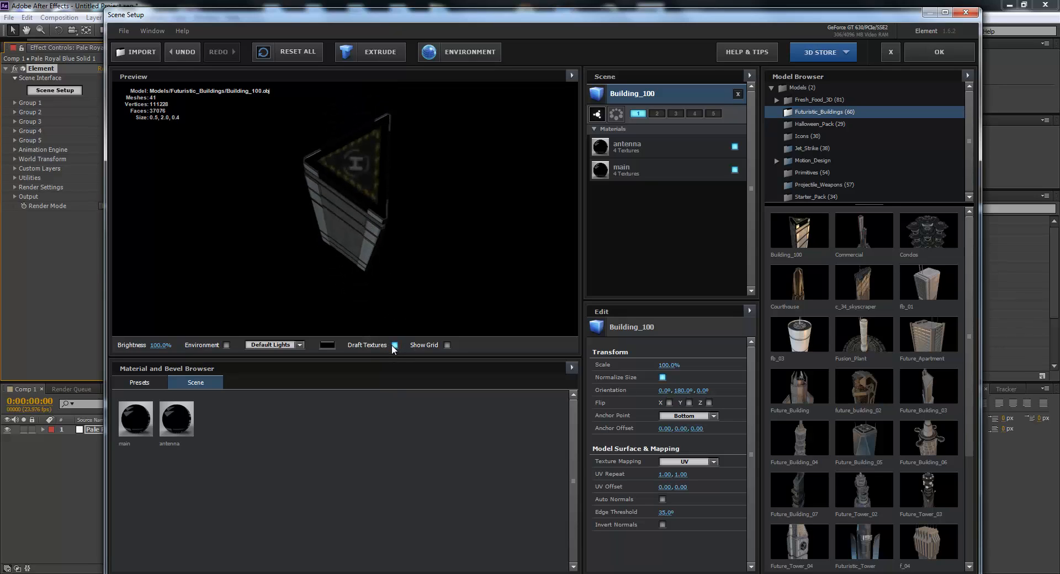
# - Preview Building_100 with full textures instead of draft and the Cinema lighting preset
pyautogui.click(395, 345)
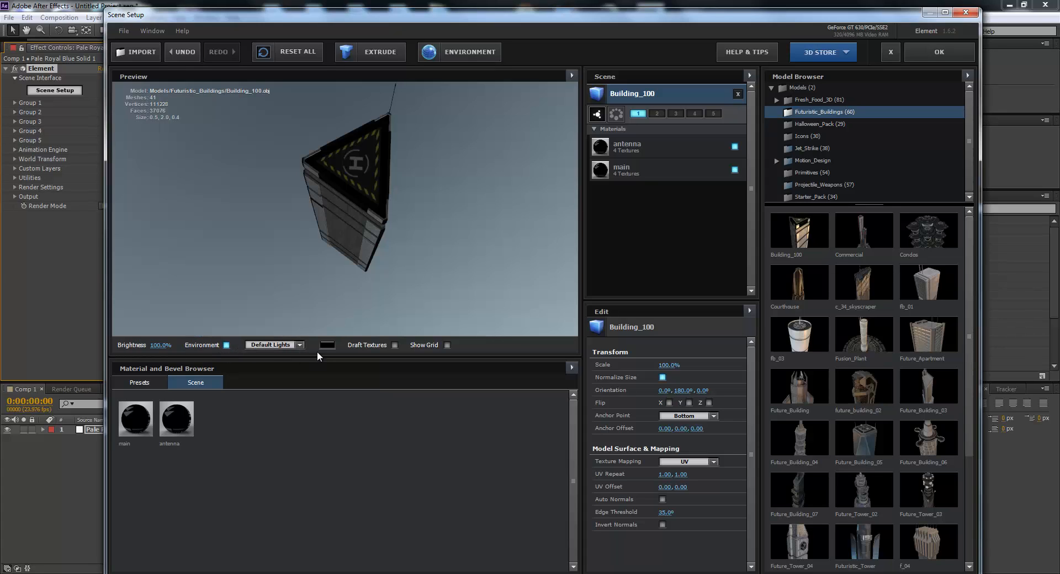
pyautogui.click(273, 345)
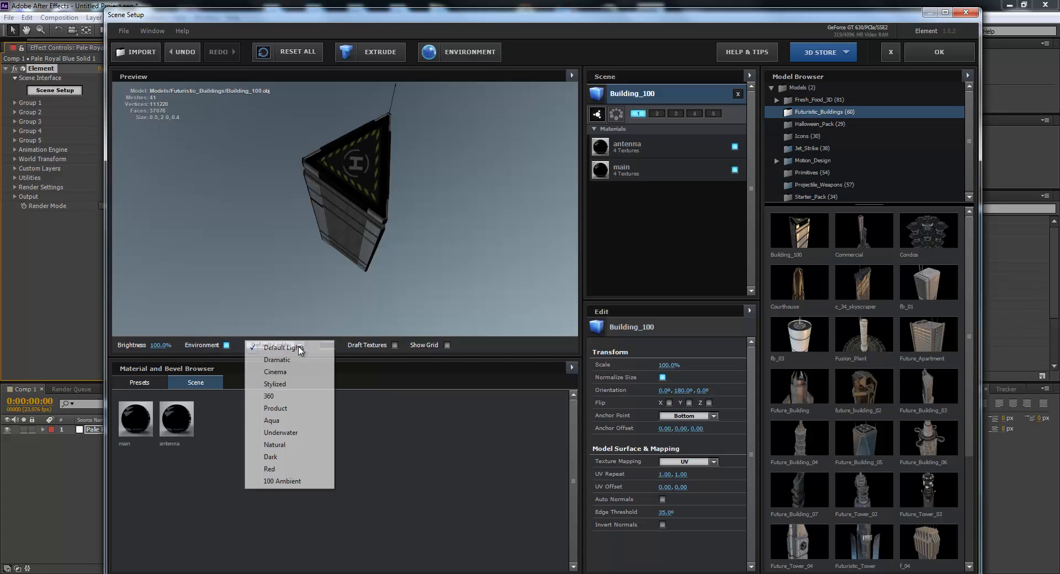
pyautogui.click(275, 372)
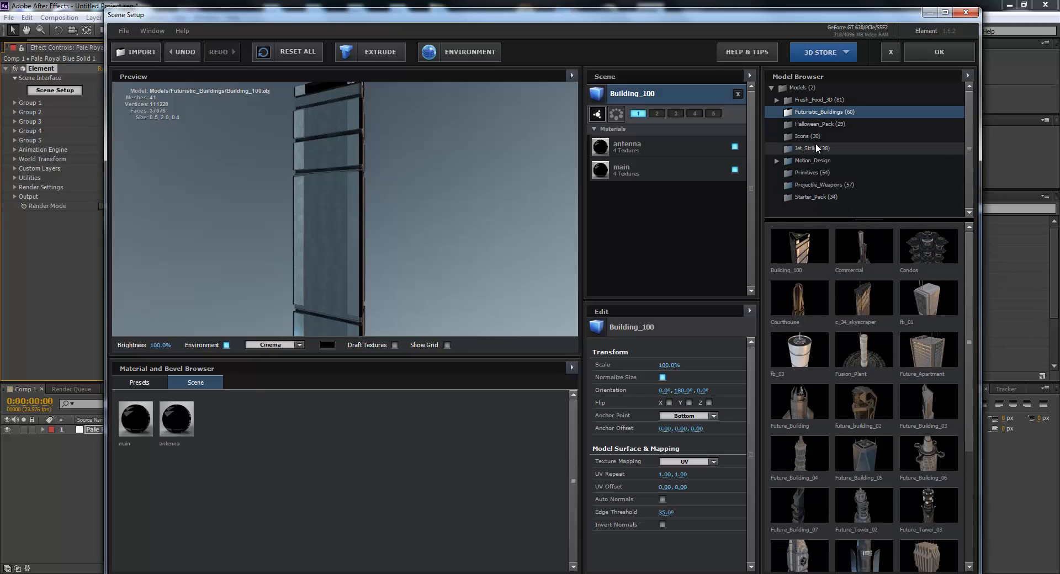
pyautogui.moveTo(815, 129)
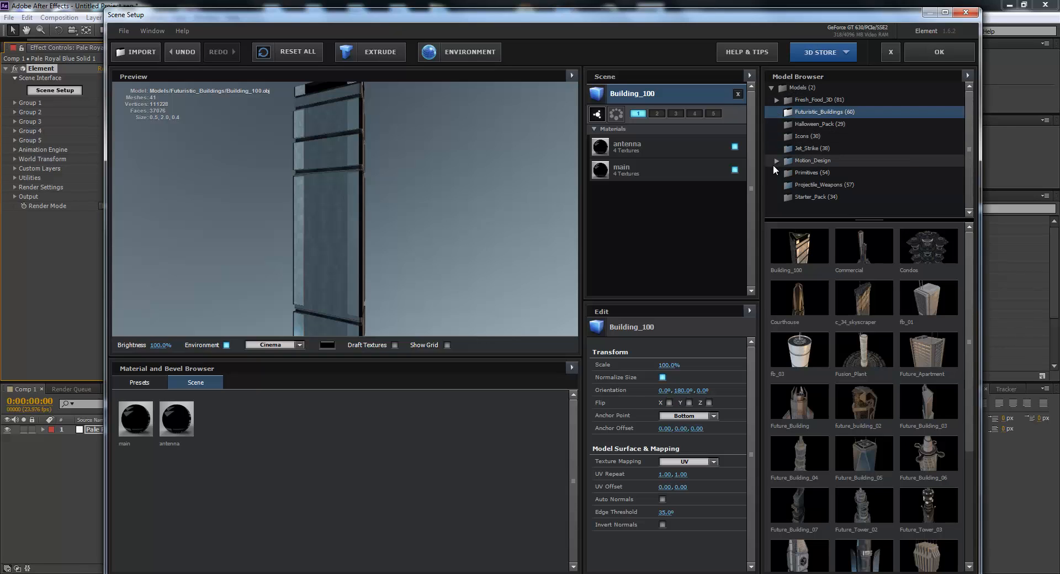
pyautogui.moveTo(807, 132)
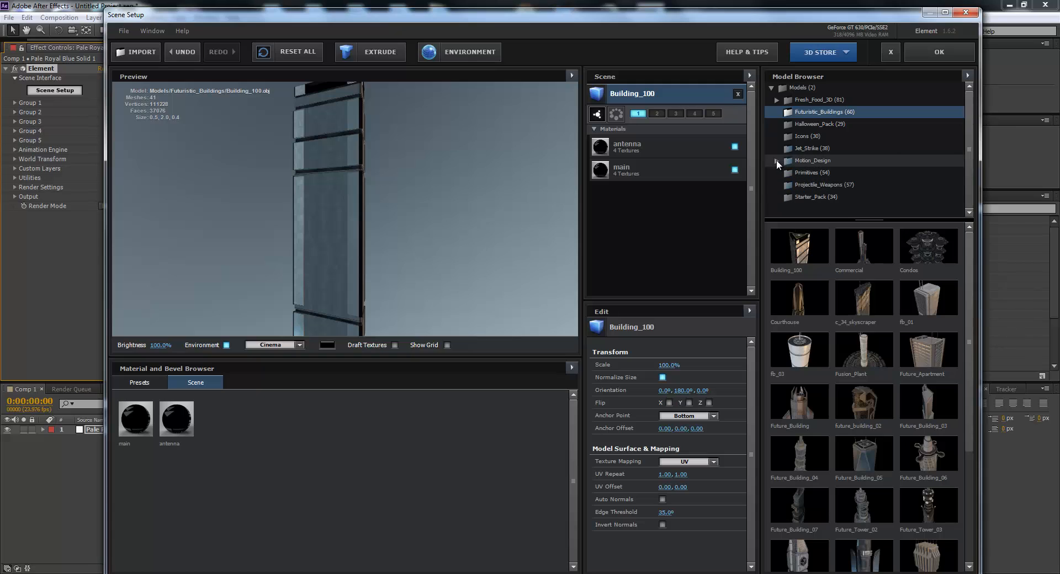
# - Add the Commercial tower from Futuristic_Buildings to the scene beside Building_100
pyautogui.click(812, 160)
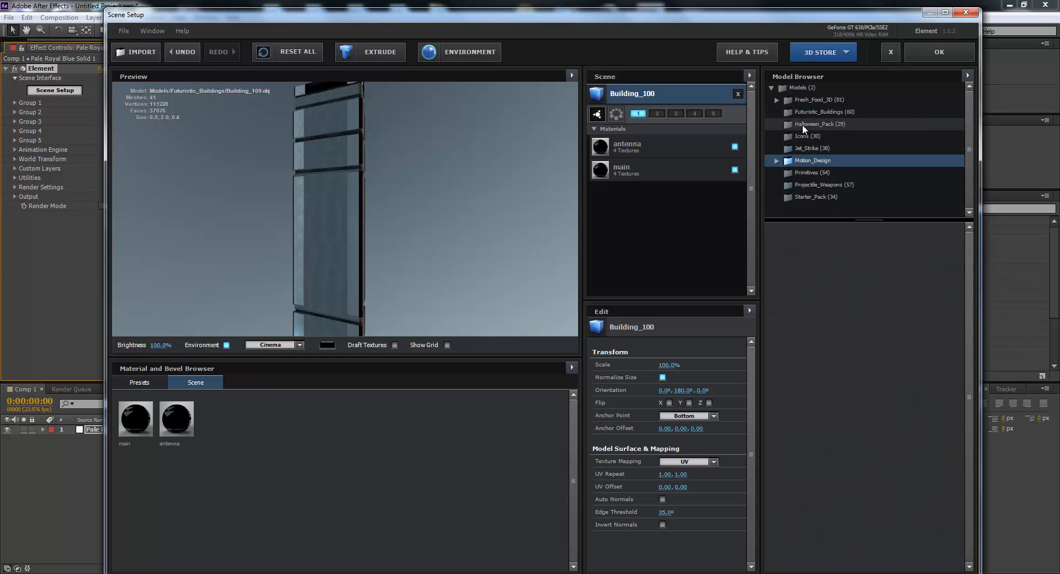
pyautogui.click(823, 112)
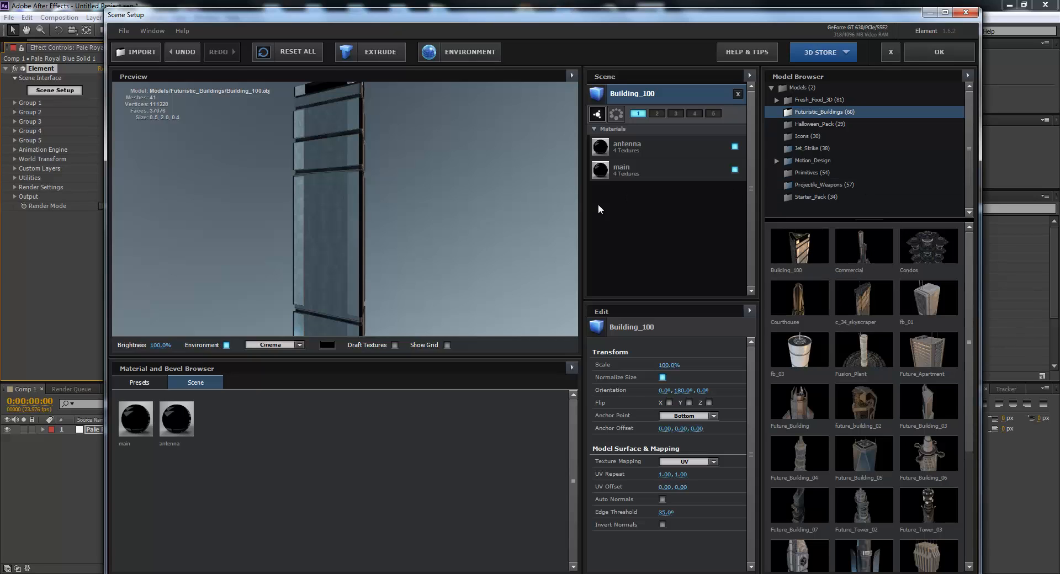
pyautogui.moveTo(874, 222)
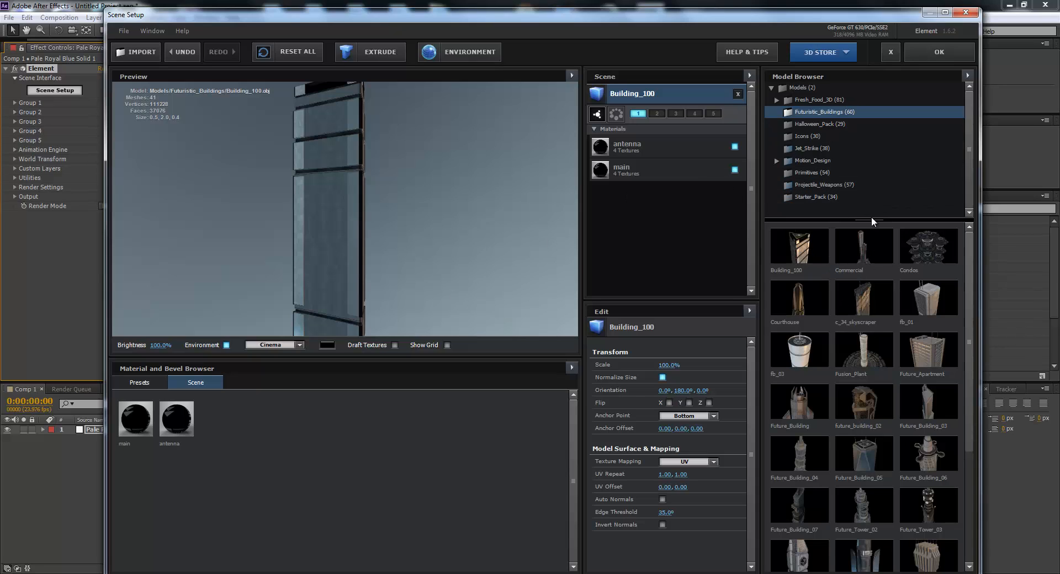
pyautogui.moveTo(870, 250)
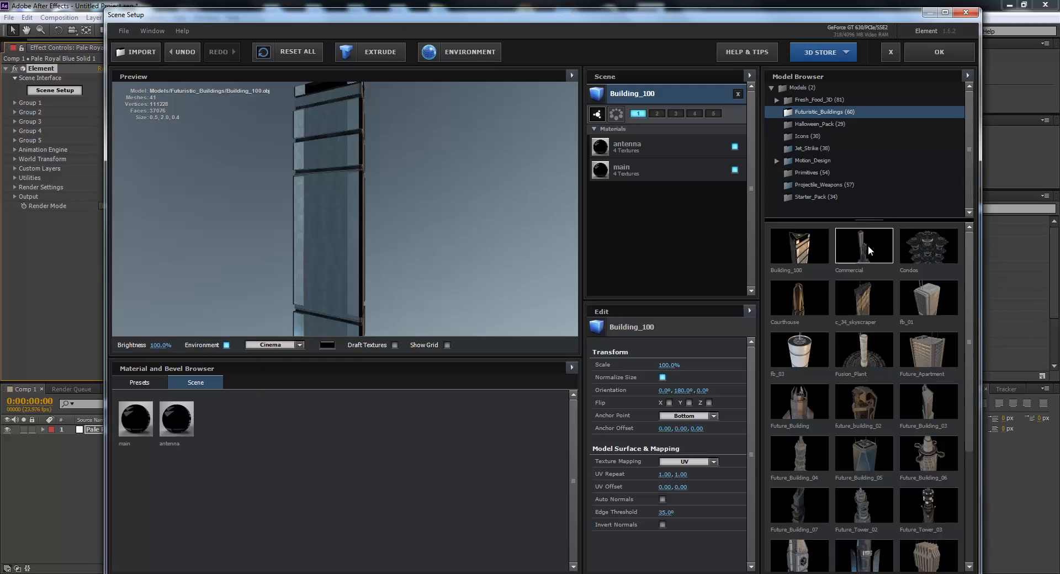
pyautogui.doubleClick(864, 246)
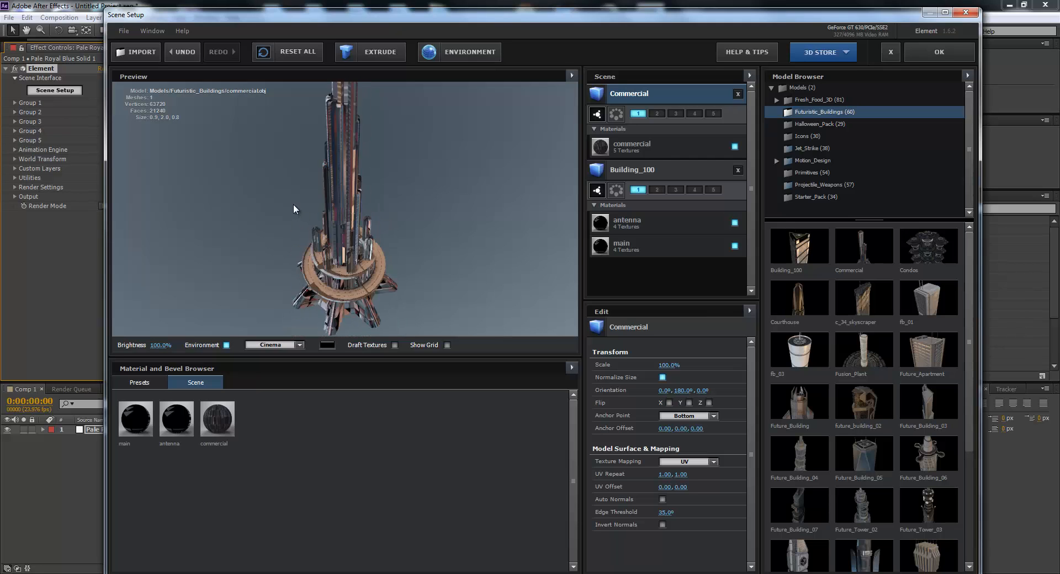
# - Load the Condos model and orbit the preview to view it from below
pyautogui.moveTo(294, 210); pyautogui.dragTo(243, 180)
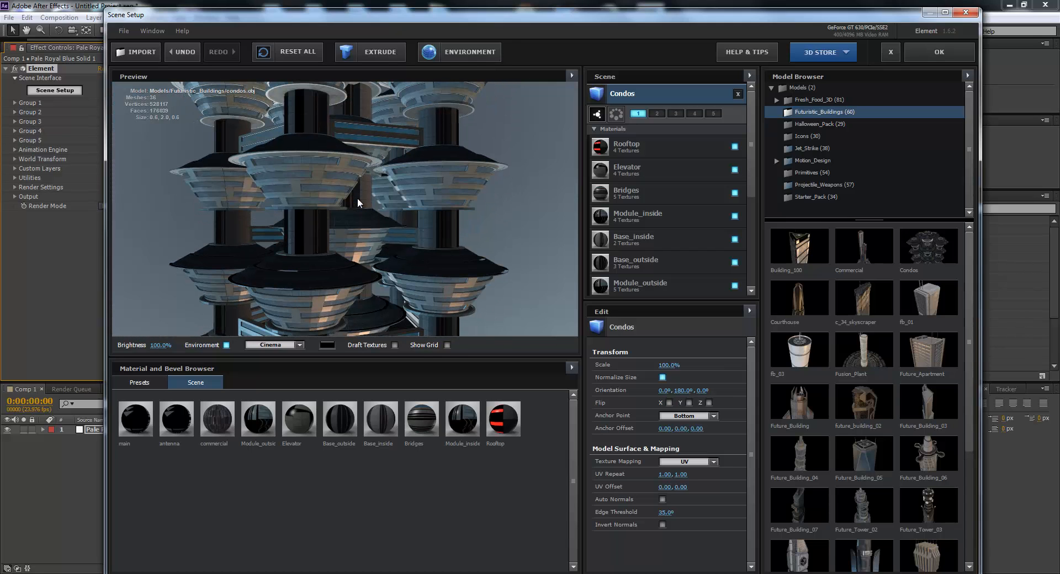
pyautogui.moveTo(358, 202); pyautogui.dragTo(412, 264)
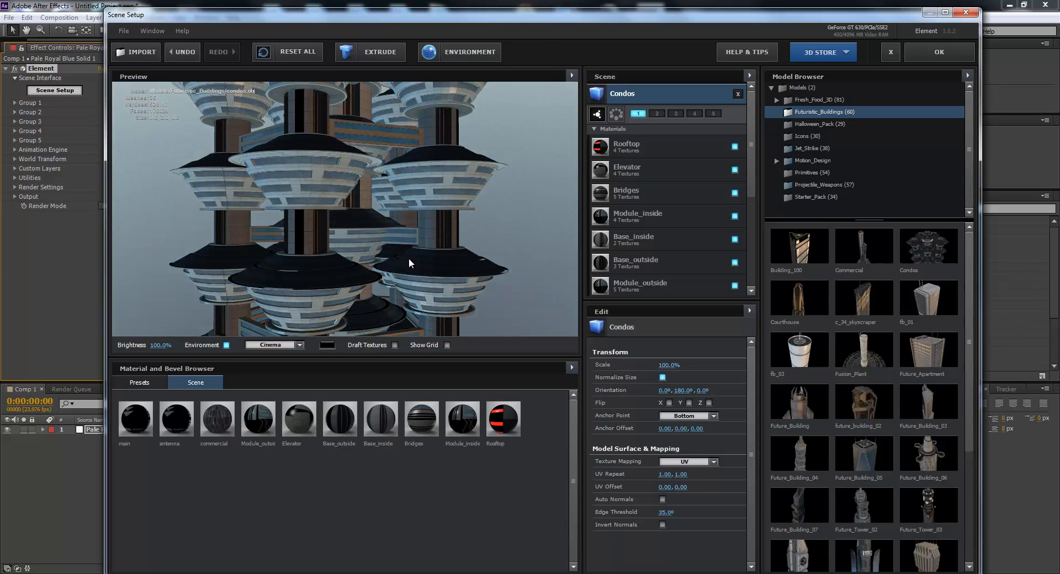
pyautogui.moveTo(405, 264); pyautogui.dragTo(389, 213)
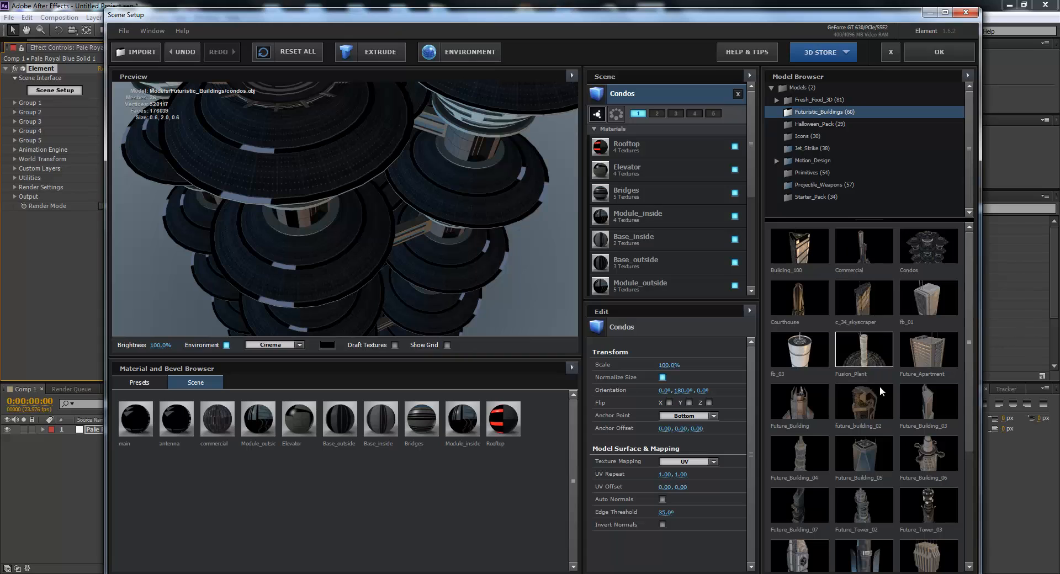
# - Add the Courthouse, fb_03 and Future_Apartment models, orbiting the preview to inspect each
pyautogui.doubleClick(798, 298)
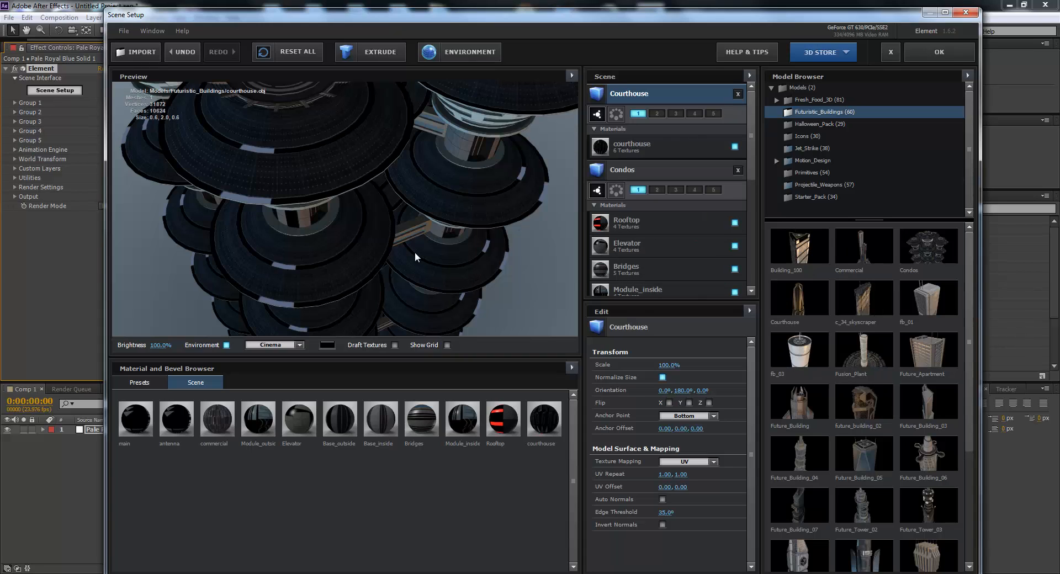
pyautogui.moveTo(416, 257); pyautogui.dragTo(388, 196)
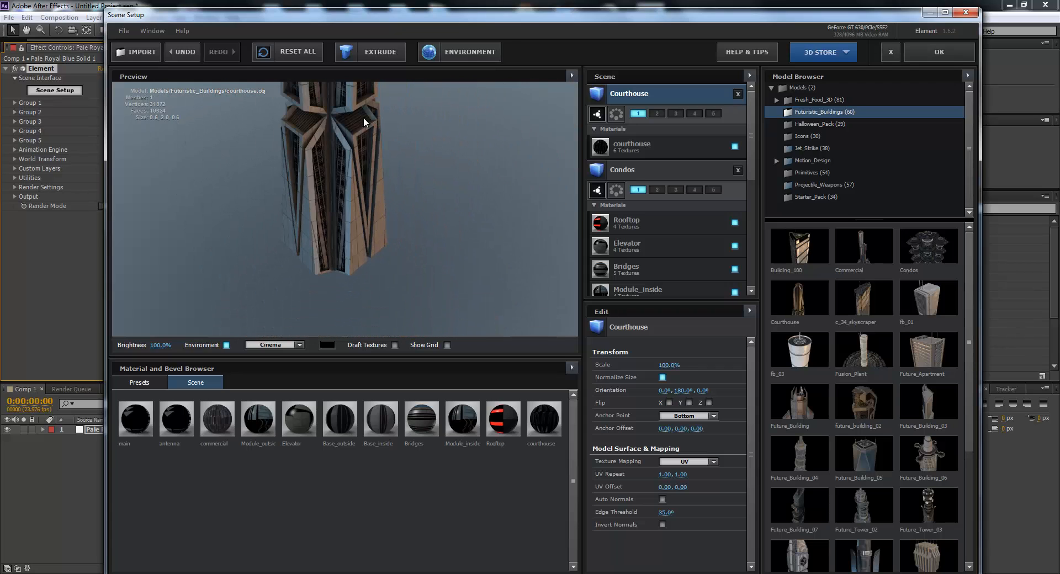
pyautogui.moveTo(365, 121); pyautogui.dragTo(342, 110)
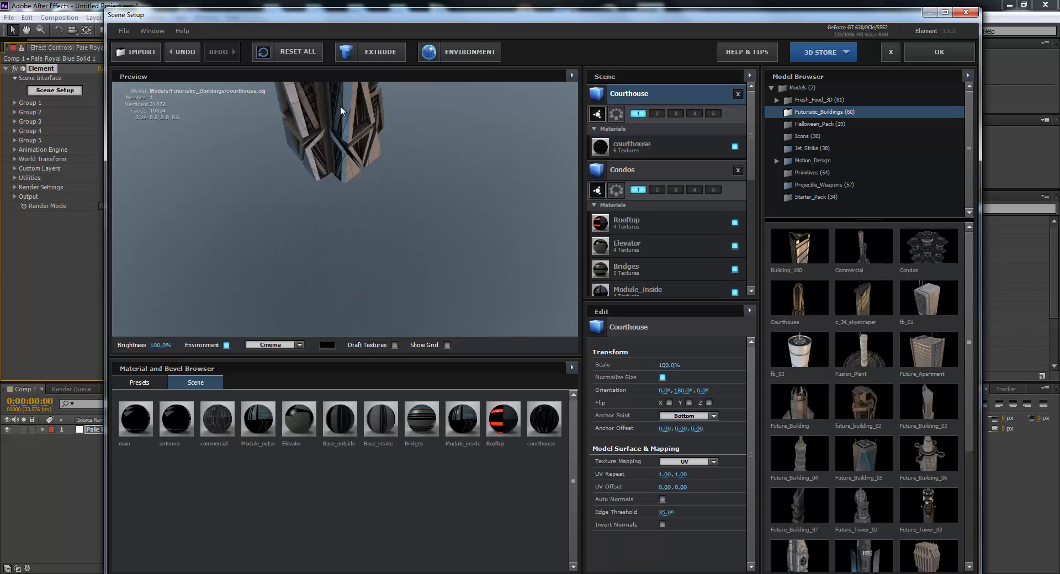
pyautogui.moveTo(341, 111); pyautogui.dragTo(341, 210)
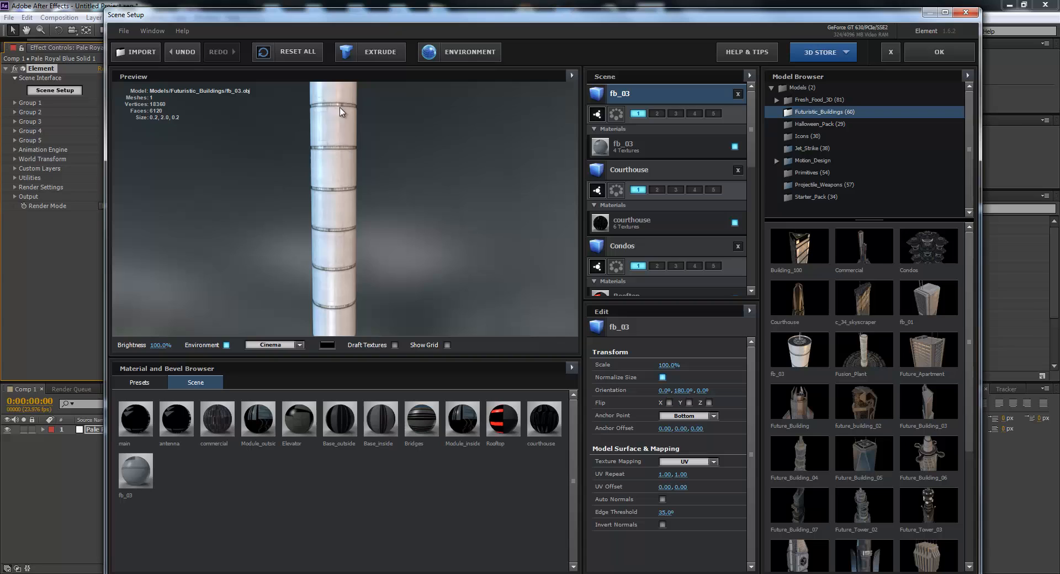
pyautogui.moveTo(340, 111); pyautogui.dragTo(331, 186)
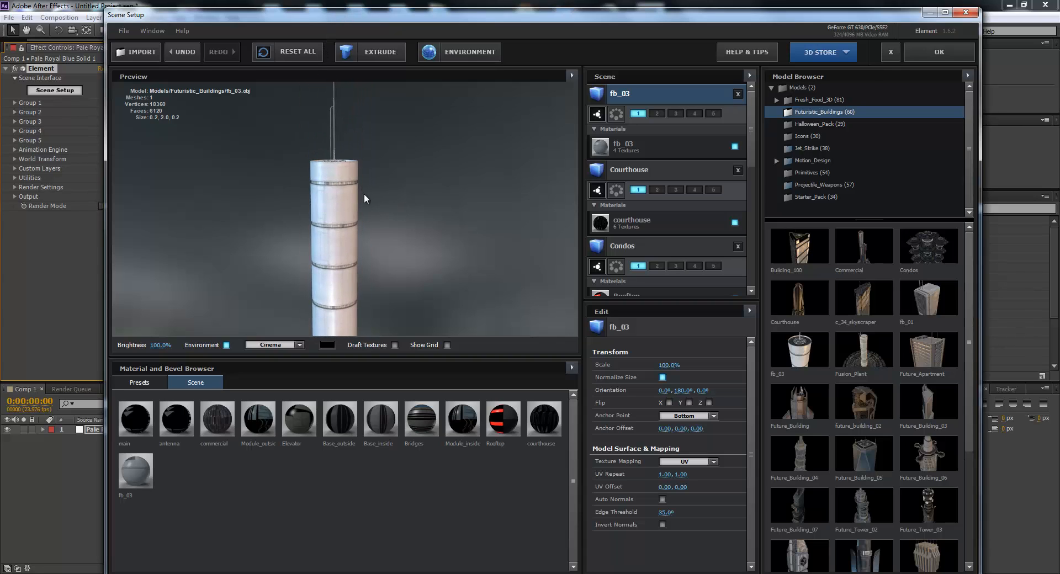
pyautogui.moveTo(365, 199); pyautogui.dragTo(341, 234)
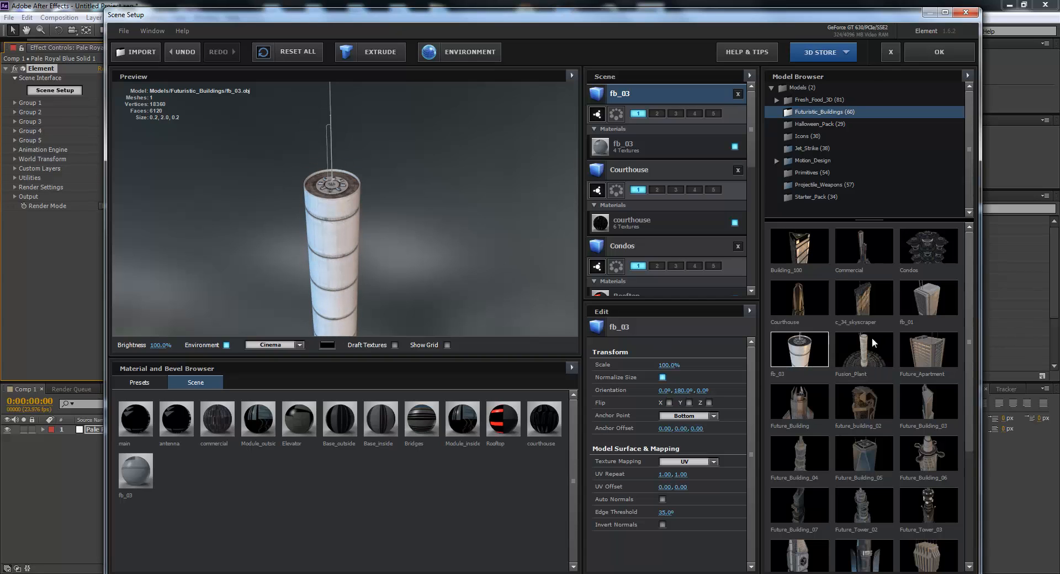
pyautogui.doubleClick(927, 348)
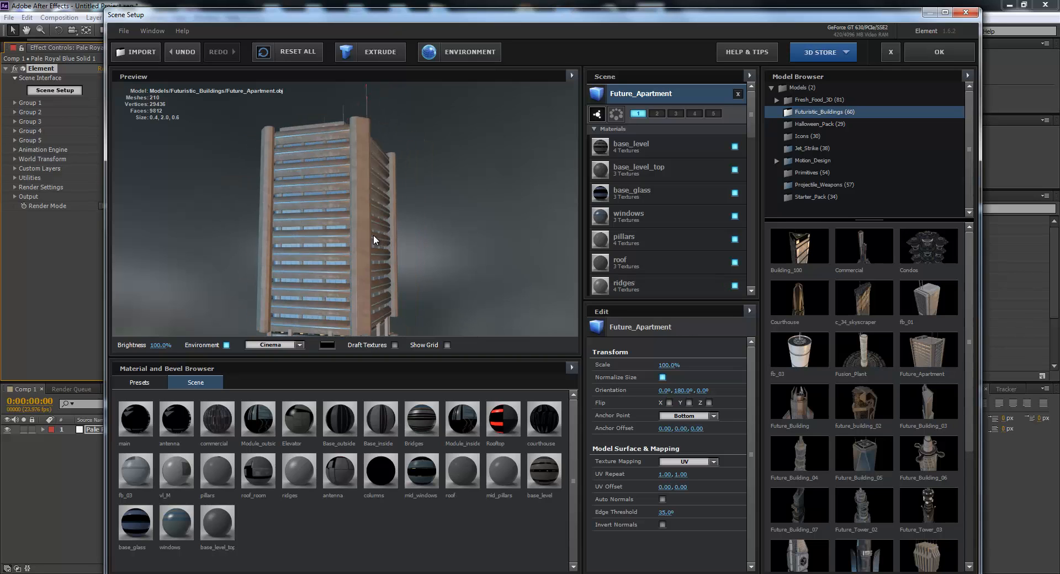
# - Add future_building_02 and Future_Building, orbiting the preview to inspect them
pyautogui.moveTo(374, 240); pyautogui.dragTo(349, 164)
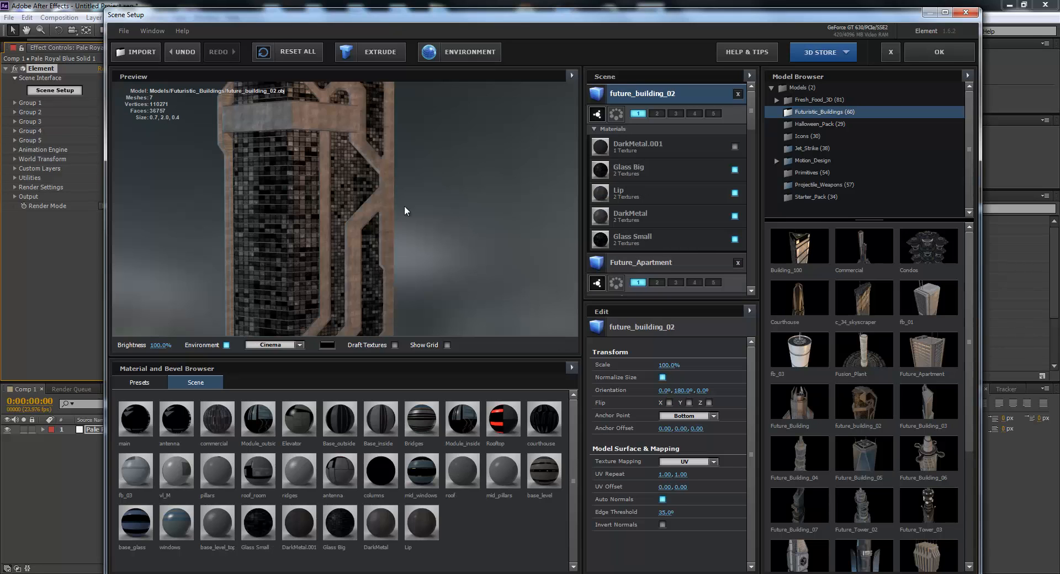
pyautogui.moveTo(406, 211); pyautogui.dragTo(343, 222)
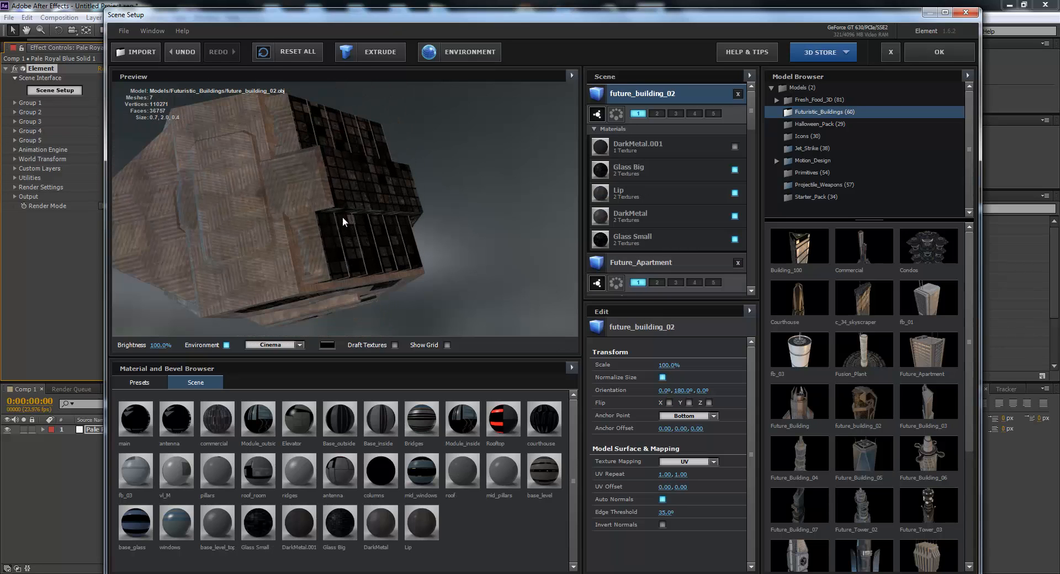
pyautogui.moveTo(341, 222); pyautogui.dragTo(321, 161)
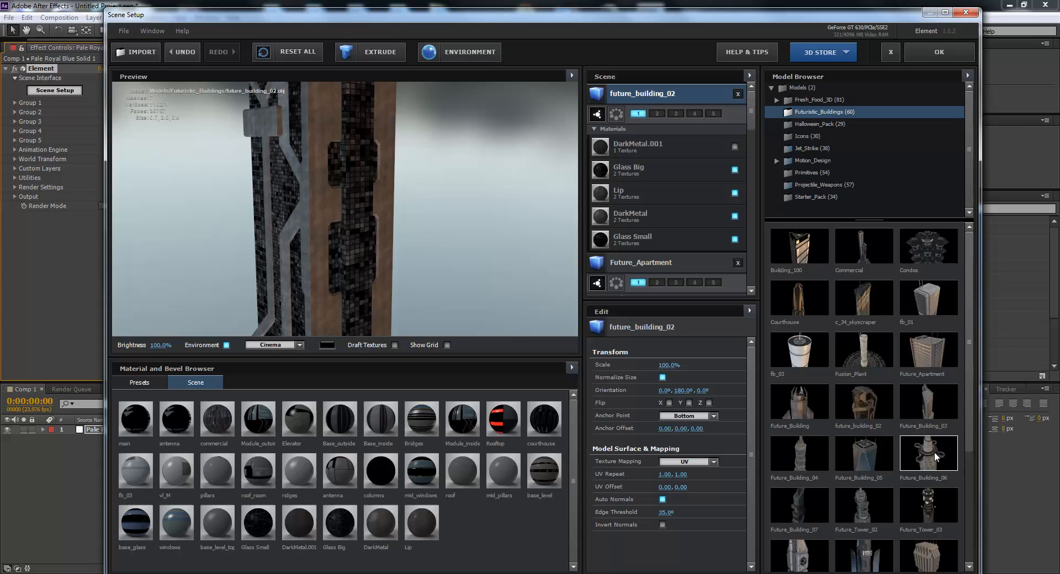
pyautogui.scroll(-3)
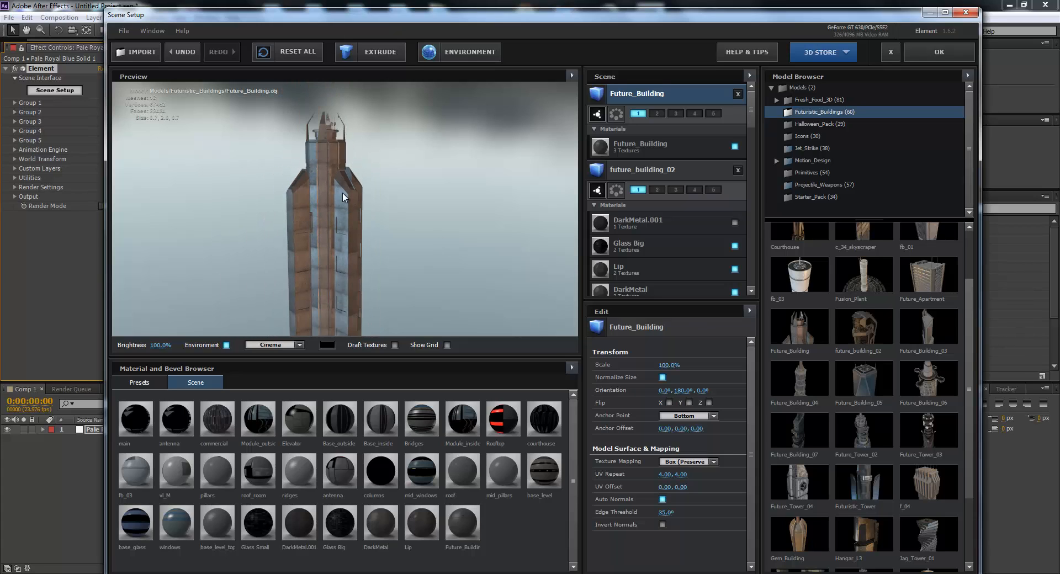
# - Orbit the Future_Building tower, then add Future_Tower_04 and Radio_Tower from the Model Browser
pyautogui.moveTo(343, 197); pyautogui.dragTo(376, 121)
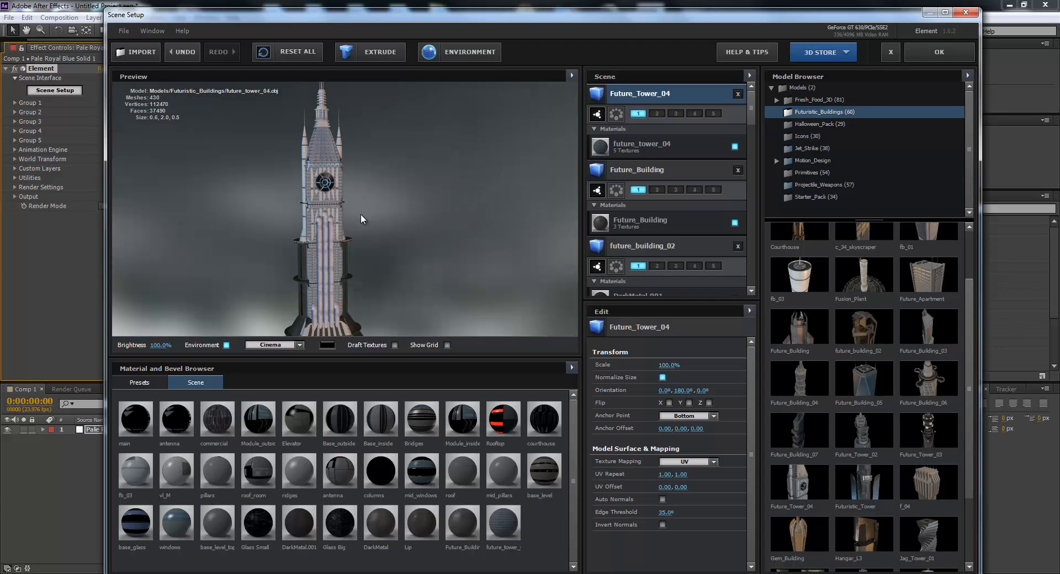
pyautogui.scroll(-3)
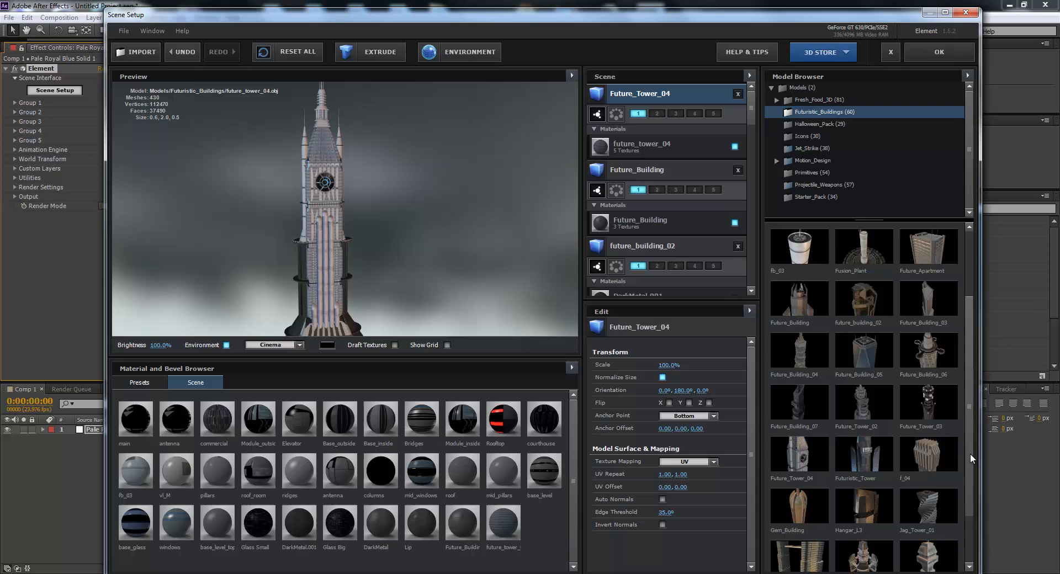
pyautogui.scroll(-3)
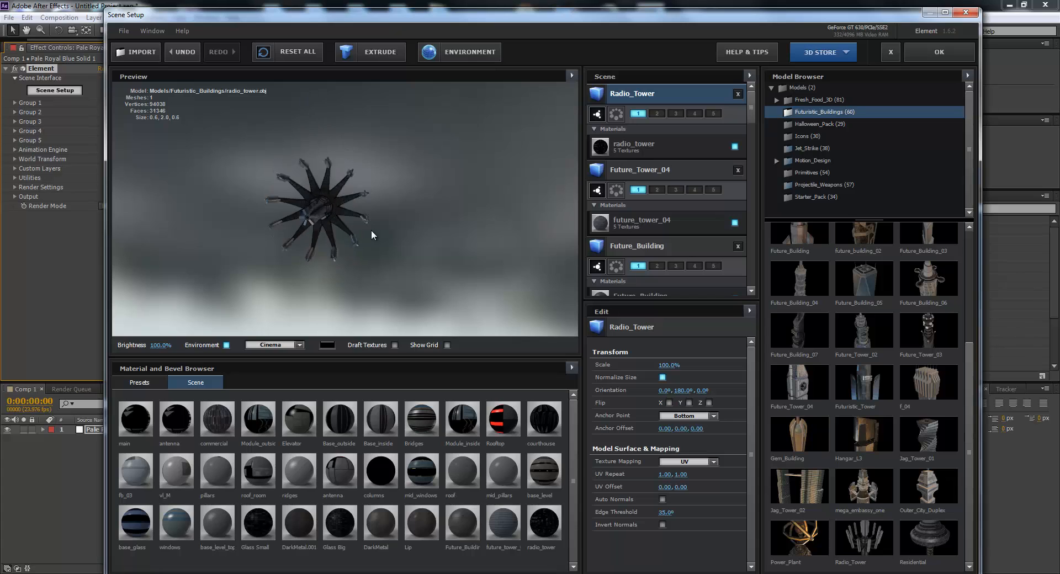
# - Orbit the Radio_Tower and Residential previews, then add the mega_embassy_one complex
pyautogui.moveTo(371, 235); pyautogui.dragTo(419, 85)
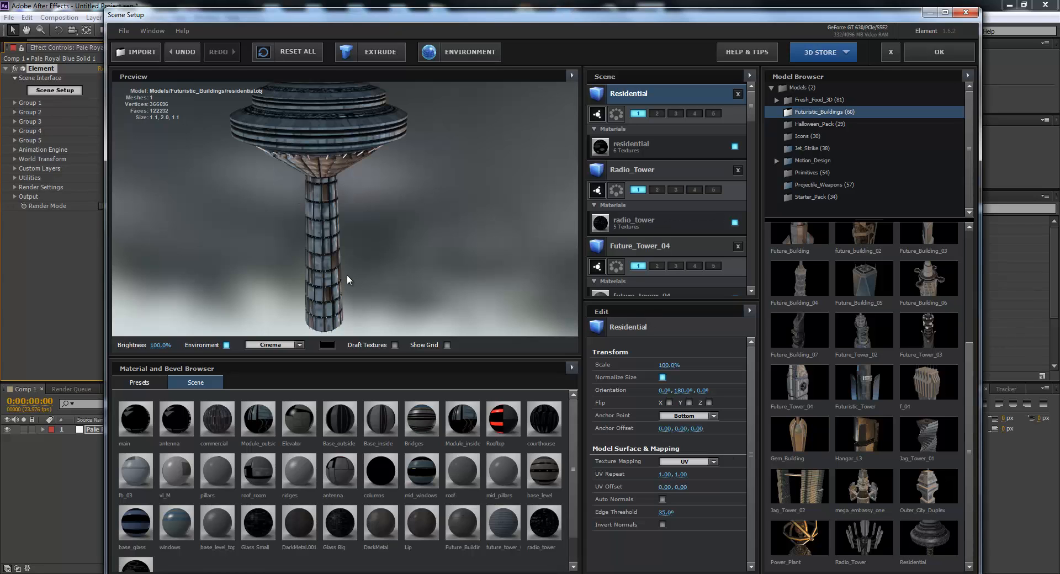
pyautogui.moveTo(349, 280); pyautogui.dragTo(292, 144)
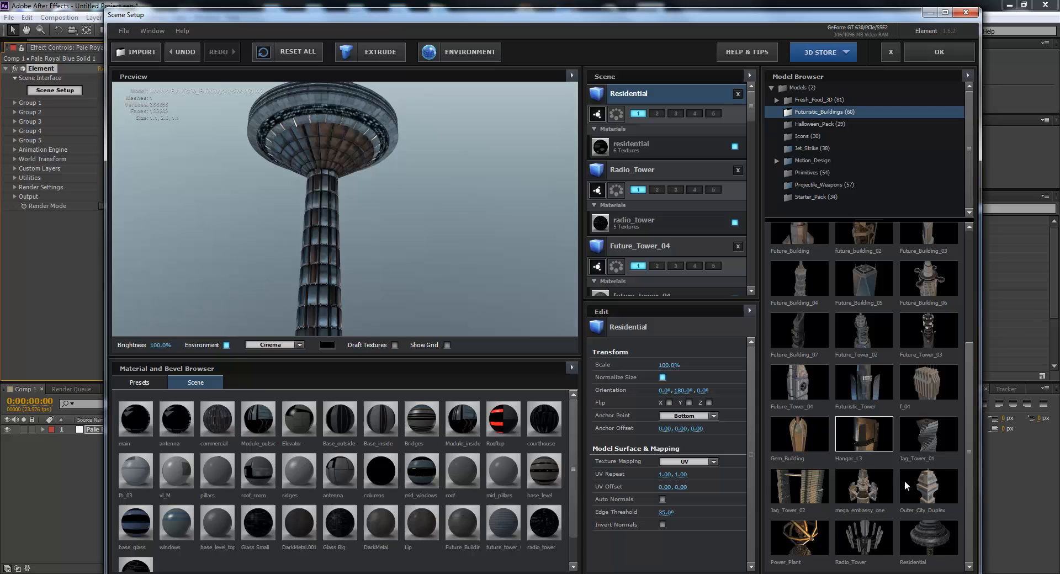
pyautogui.doubleClick(863, 485)
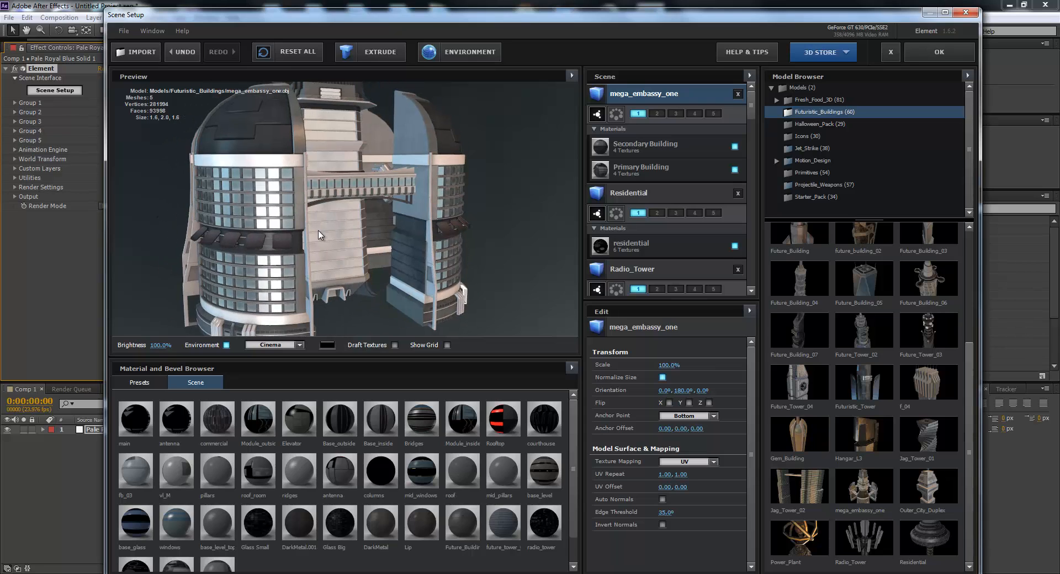
# - Orbit mega_embassy_one, then load the Power_Plant and Futuristic_Tower models
pyautogui.moveTo(319, 235); pyautogui.dragTo(365, 276)
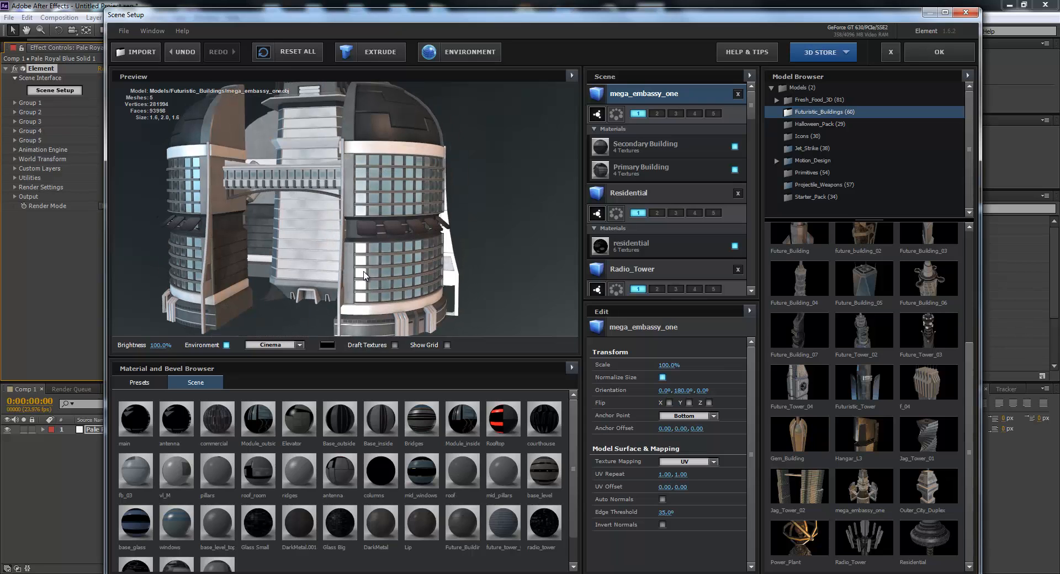
pyautogui.moveTo(363, 275); pyautogui.dragTo(358, 247)
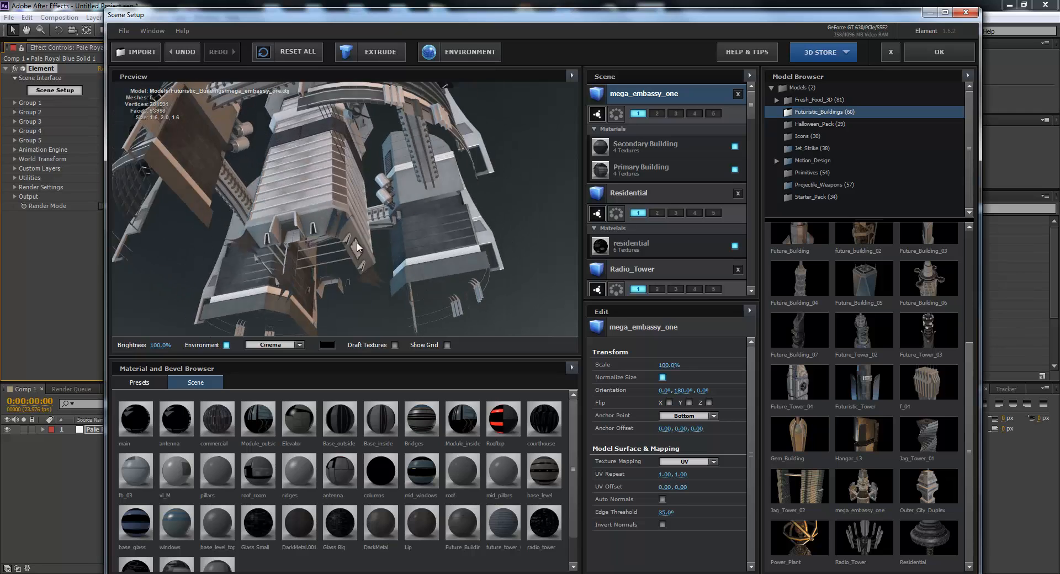
pyautogui.click(863, 485)
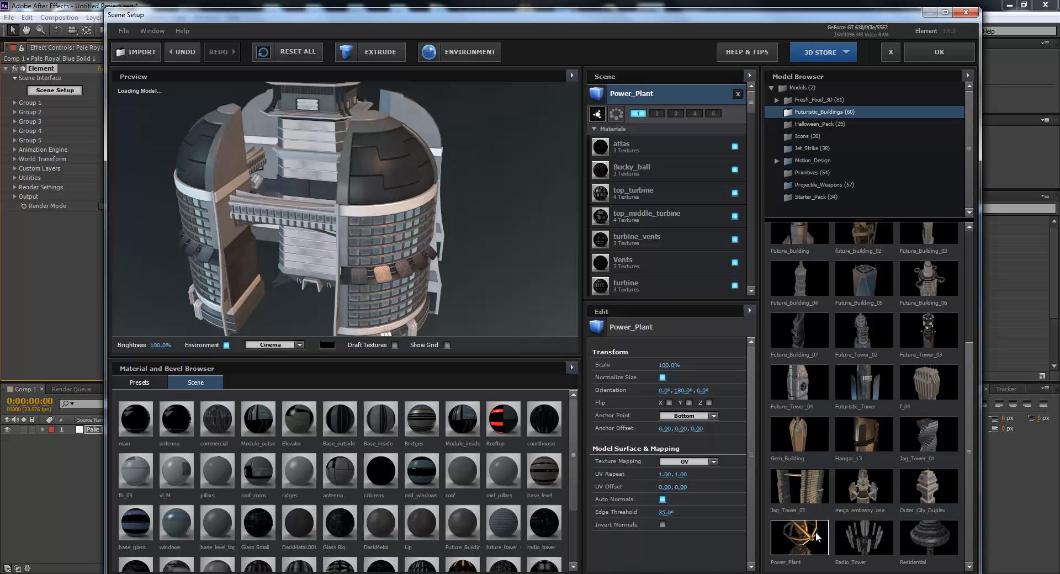
pyautogui.moveTo(519, 264)
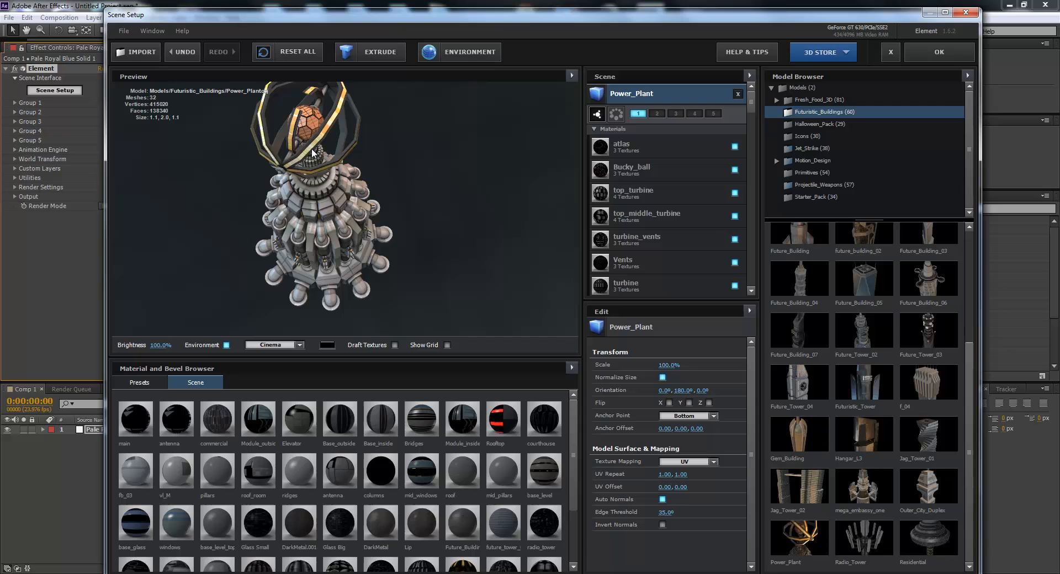
pyautogui.click(297, 51)
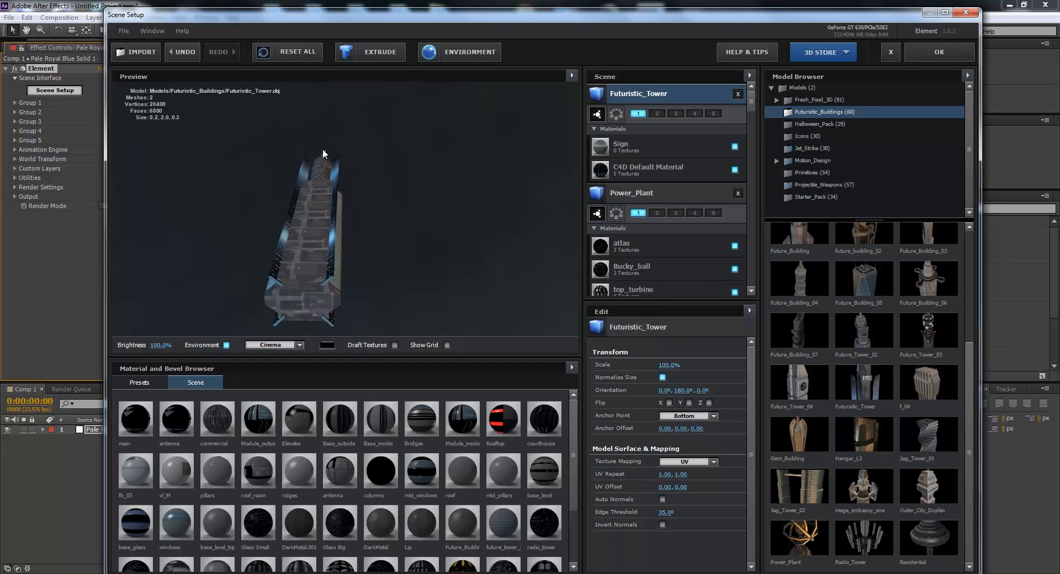
# - Orbit the Futuristic_Tower upright and add a second instance of it
pyautogui.moveTo(323, 153); pyautogui.dragTo(388, 232)
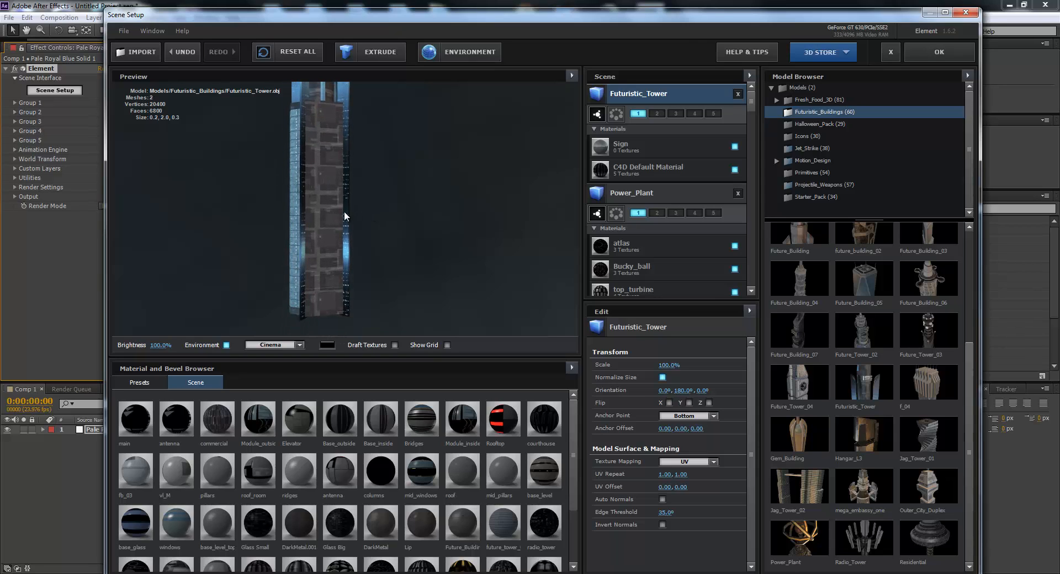
pyautogui.click(798, 382)
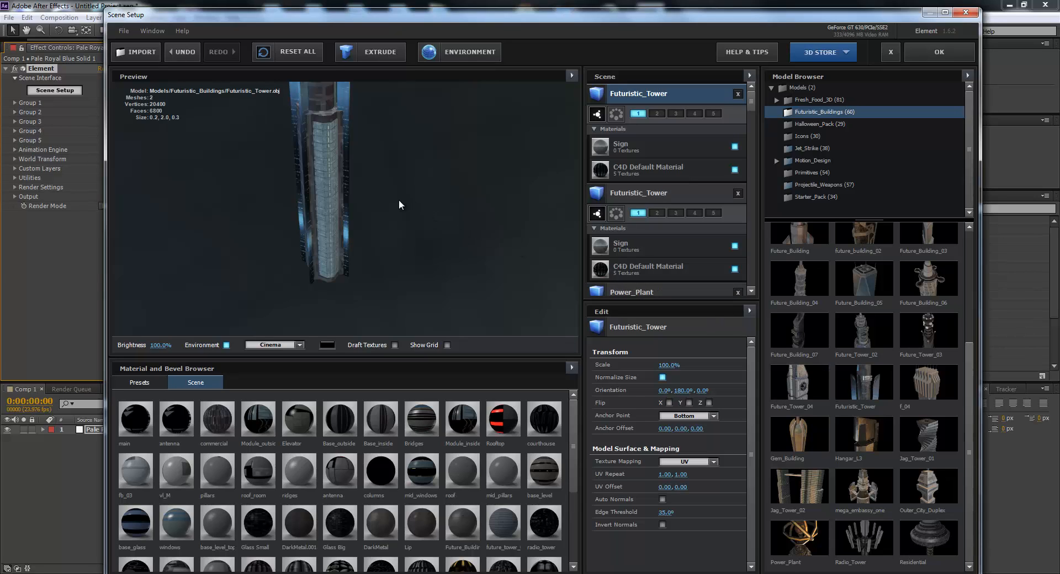
pyautogui.moveTo(295, 177)
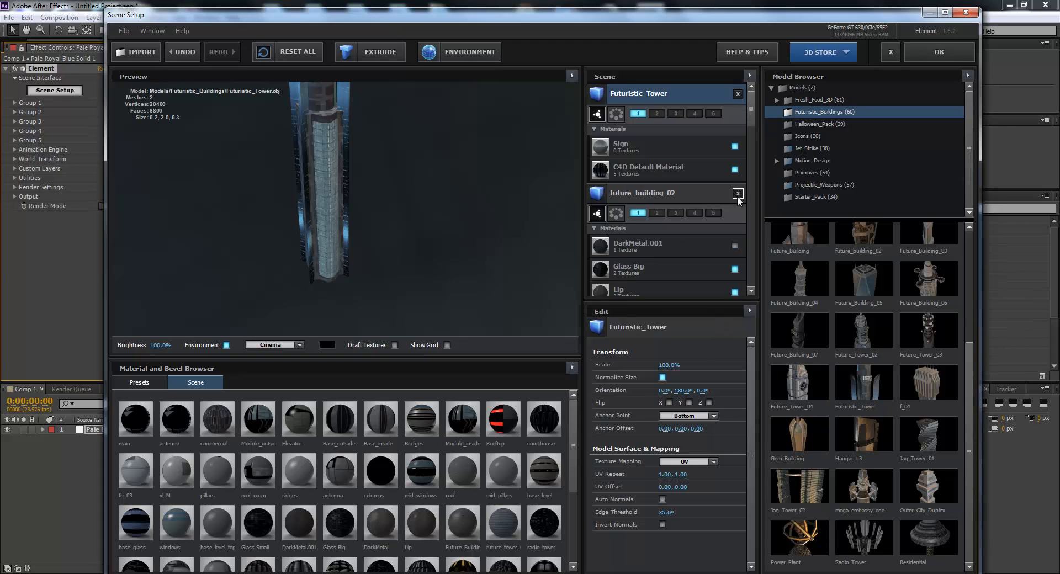
# - Remove future_building_02 and another model group, then add Hangar_L3 to the scene
pyautogui.click(737, 192)
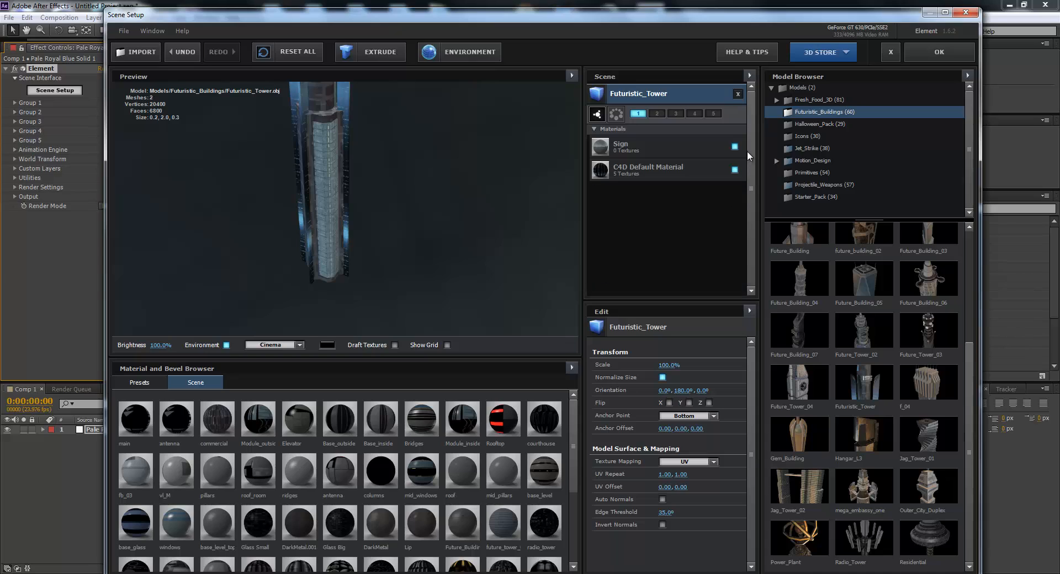
pyautogui.click(737, 94)
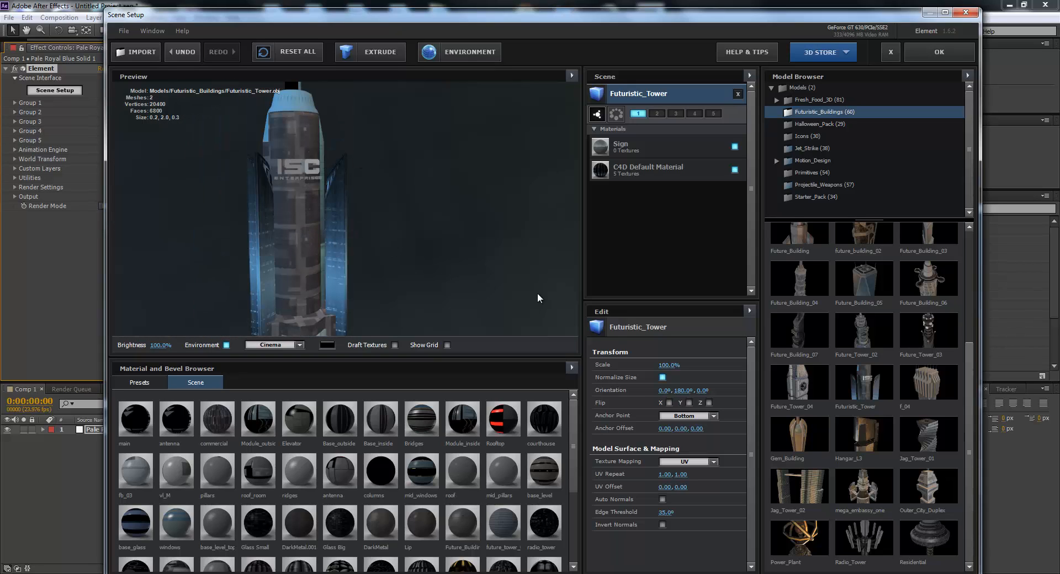
pyautogui.doubleClick(863, 435)
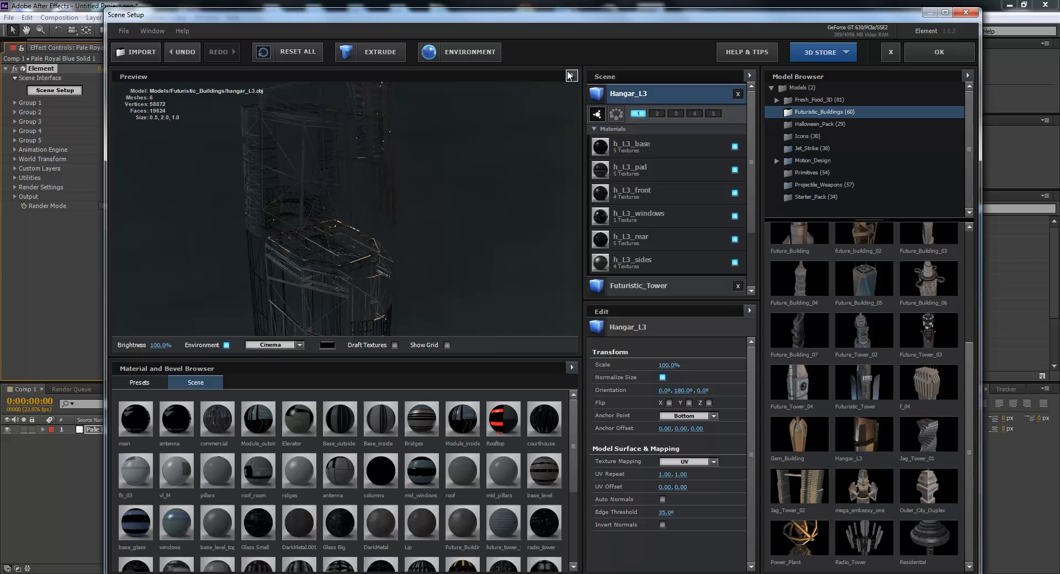
# - Turn off wireframe preview, then add and orbit the Outer_City_Duplex building
pyautogui.click(569, 75)
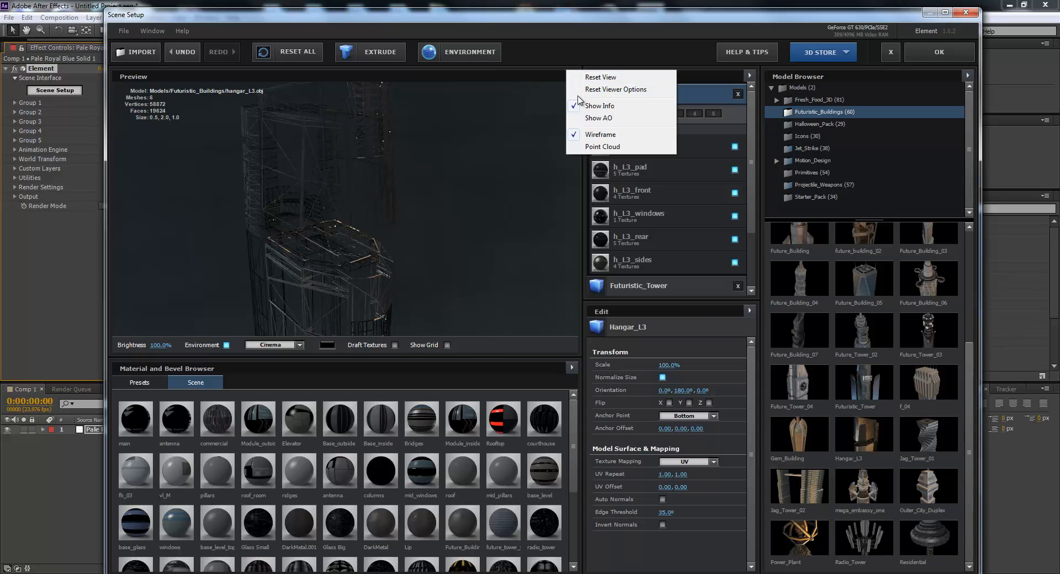
pyautogui.click(600, 134)
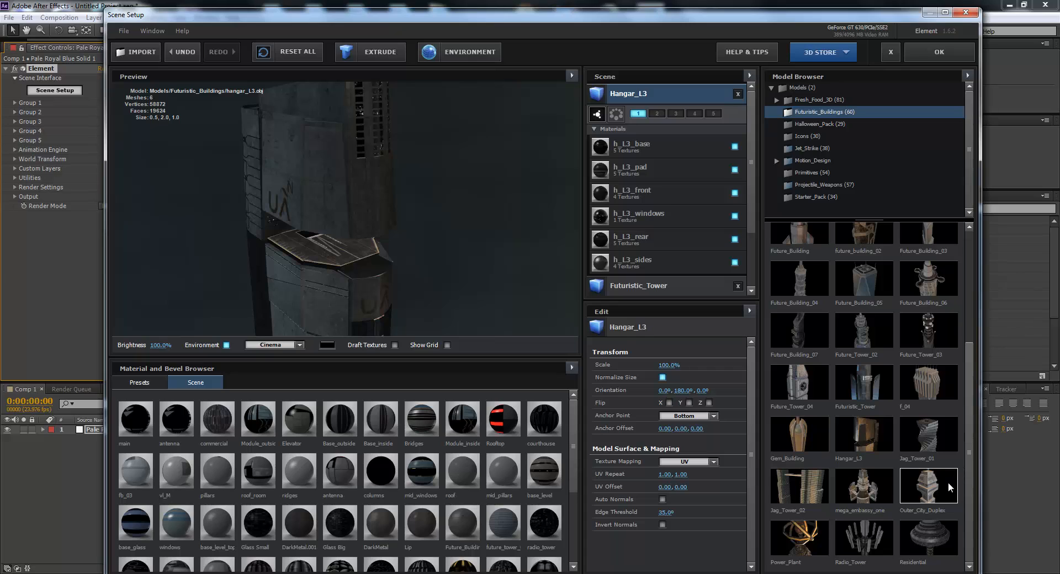
pyautogui.doubleClick(928, 485)
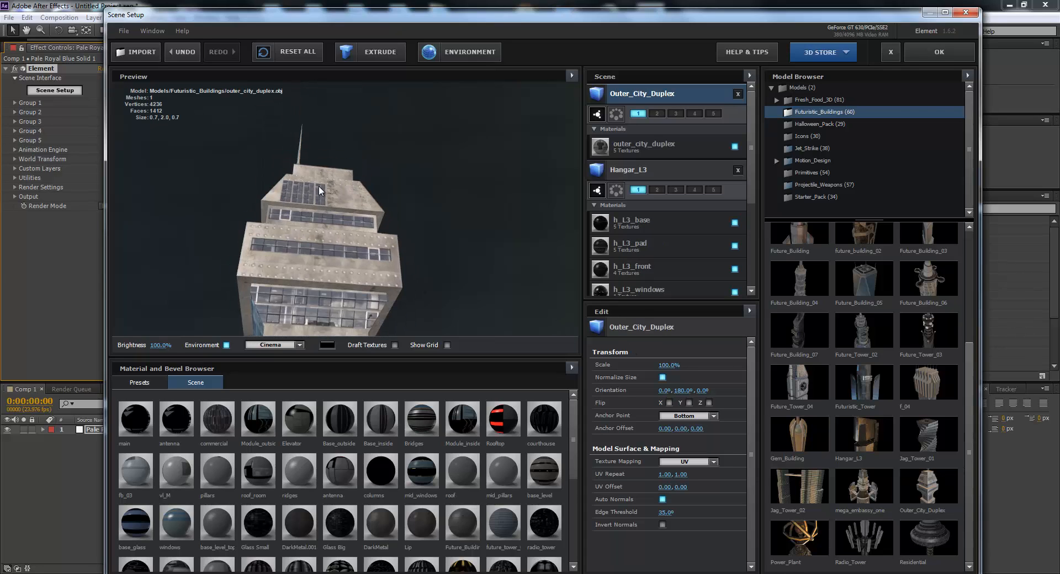
pyautogui.moveTo(321, 191); pyautogui.dragTo(331, 247)
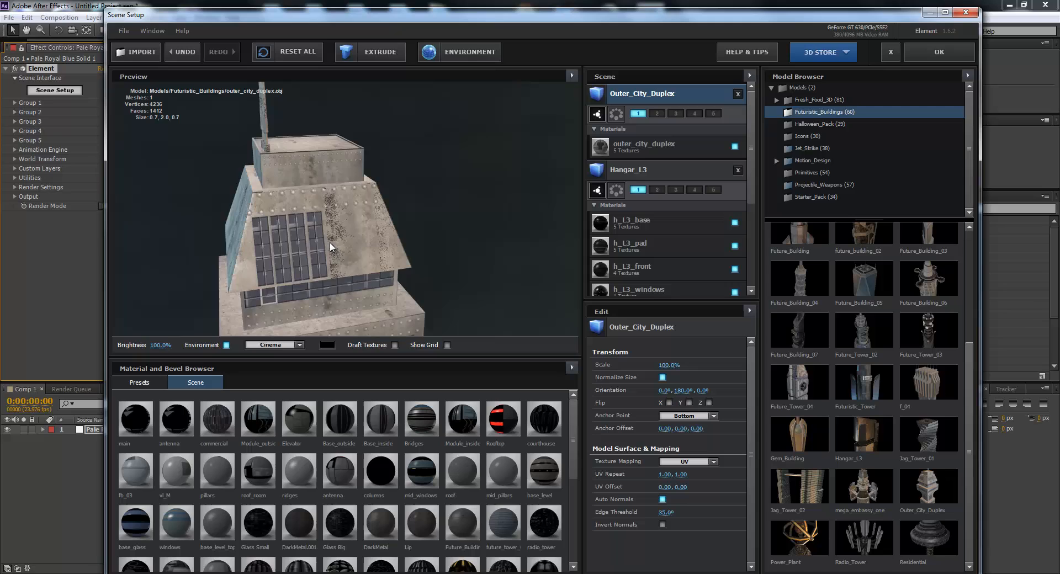
pyautogui.moveTo(331, 247); pyautogui.dragTo(321, 147)
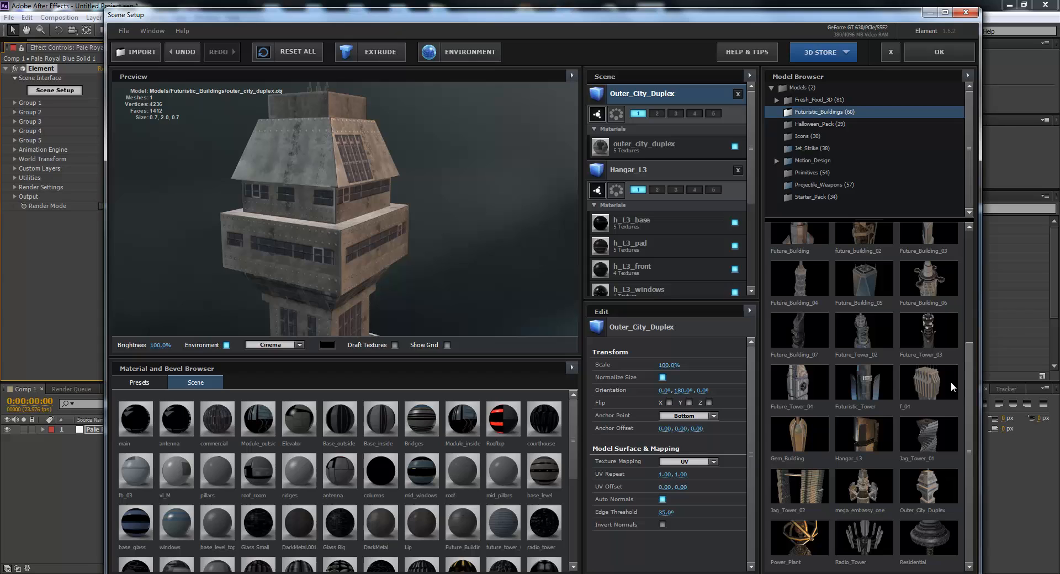
# - Add Future_Tower_03, delete Outer_City_Duplex, and apply the scene to Comp 1
pyautogui.doubleClick(927, 330)
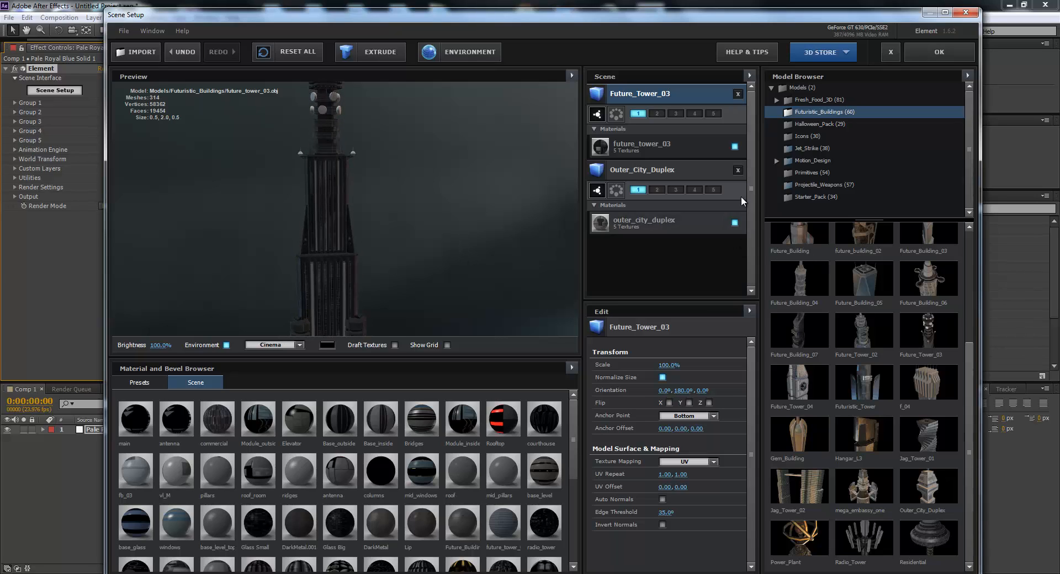
pyautogui.click(738, 169)
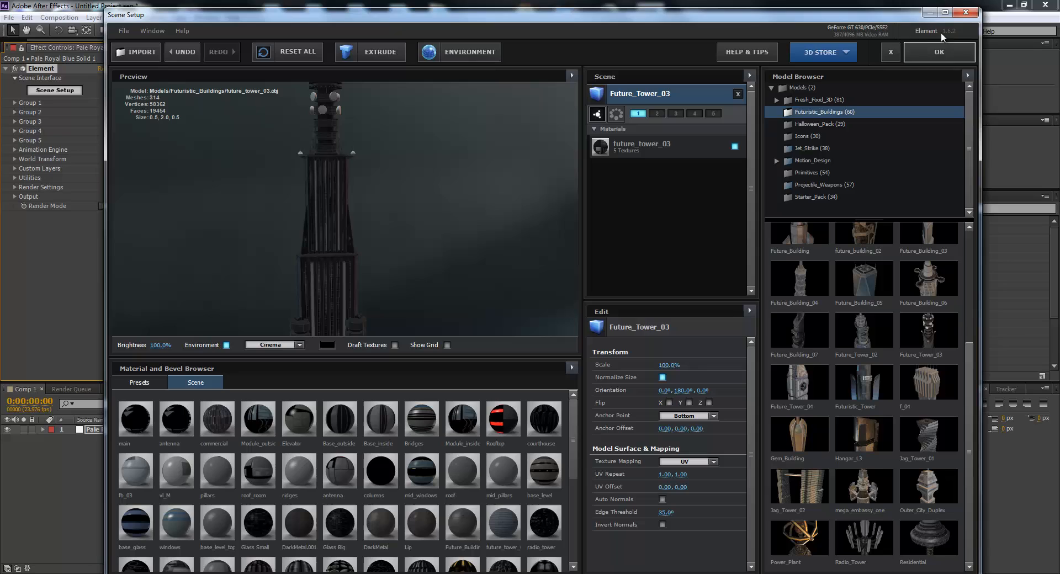
pyautogui.click(938, 52)
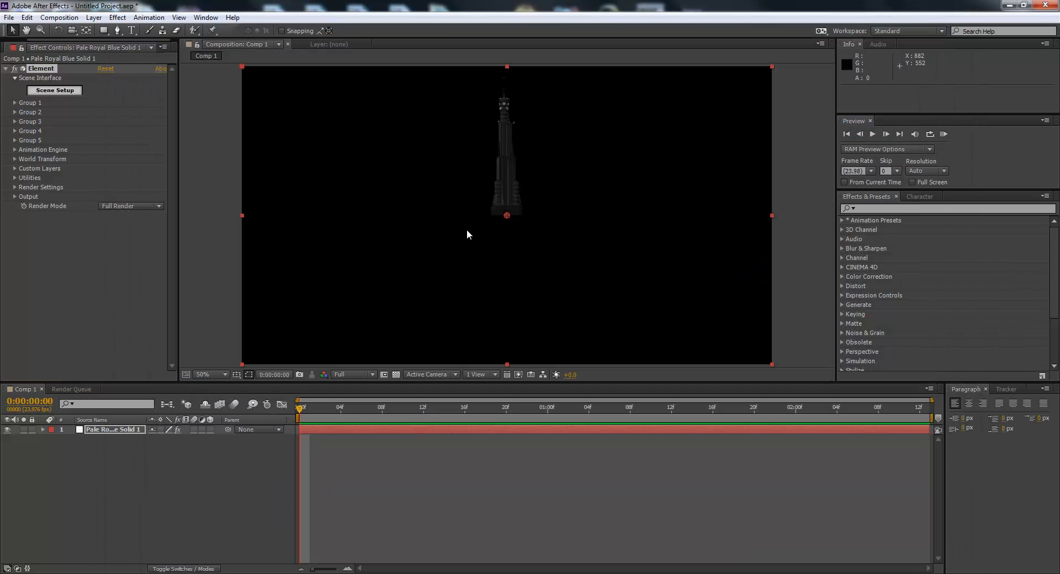
pyautogui.click(94, 17)
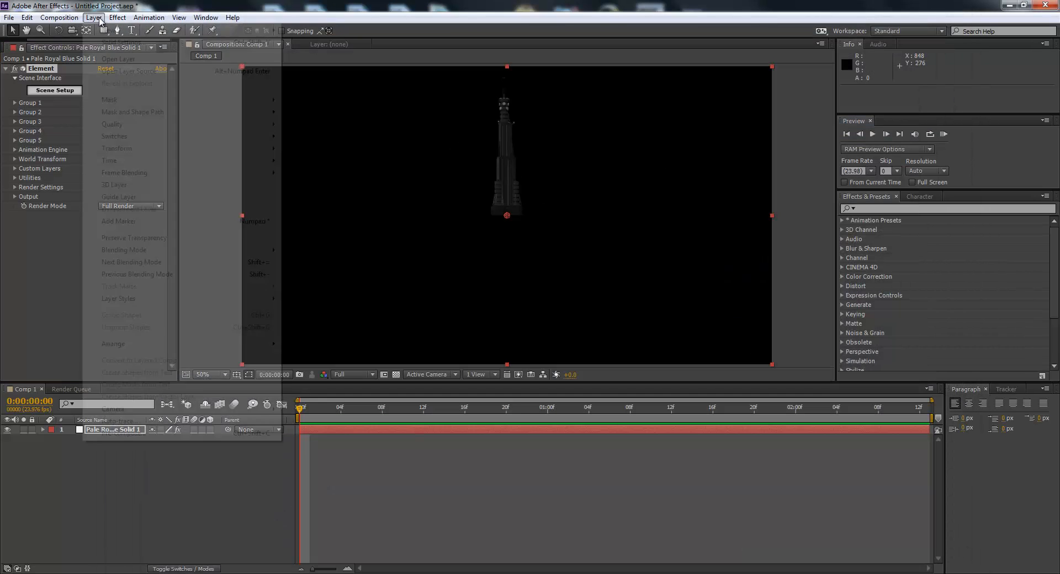
# - Add a new camera layer to Comp 1 and move it to reframe the tower
pyautogui.click(108, 30)
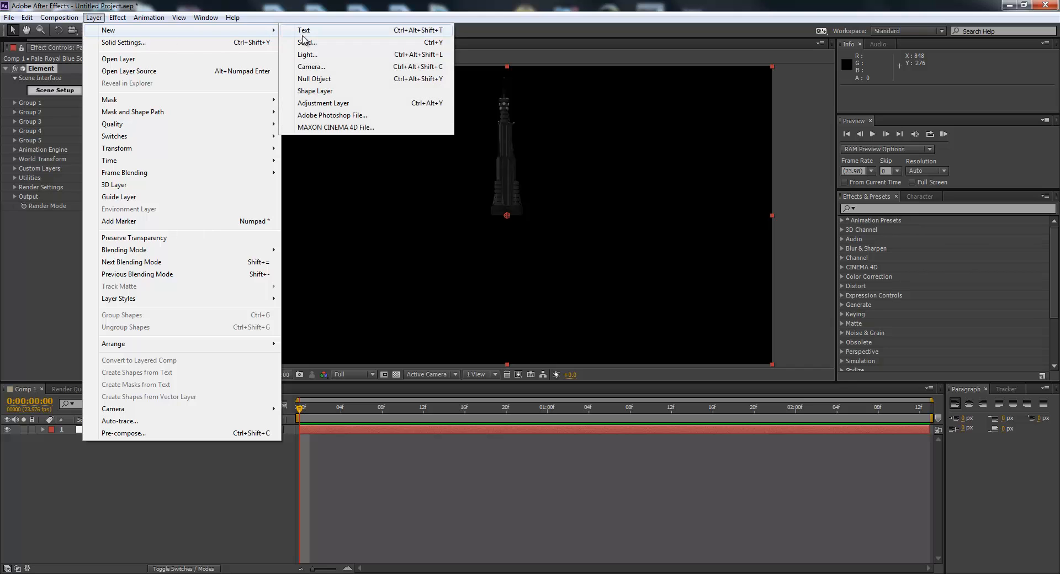
pyautogui.click(311, 66)
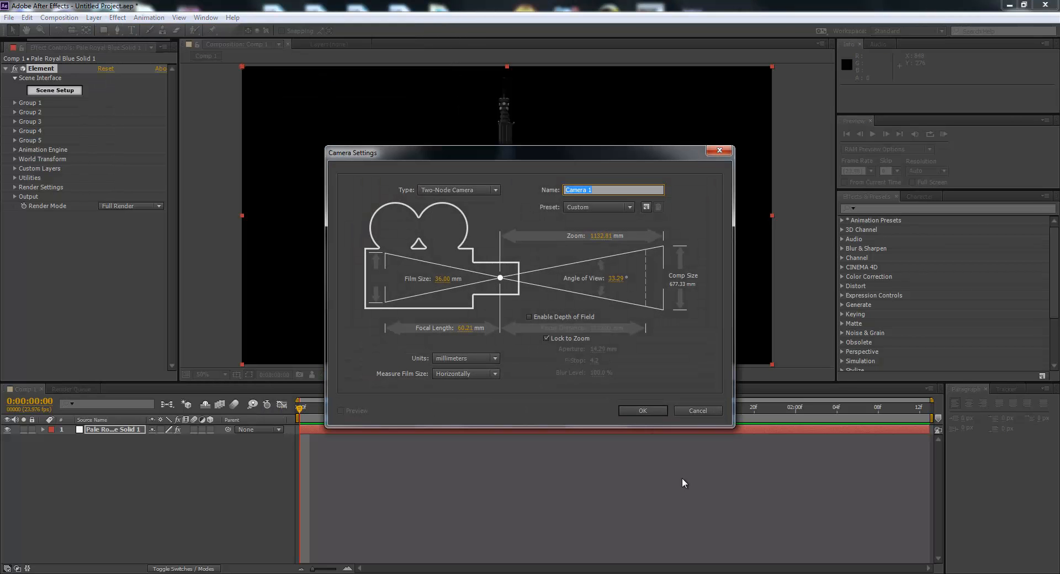
pyautogui.click(641, 411)
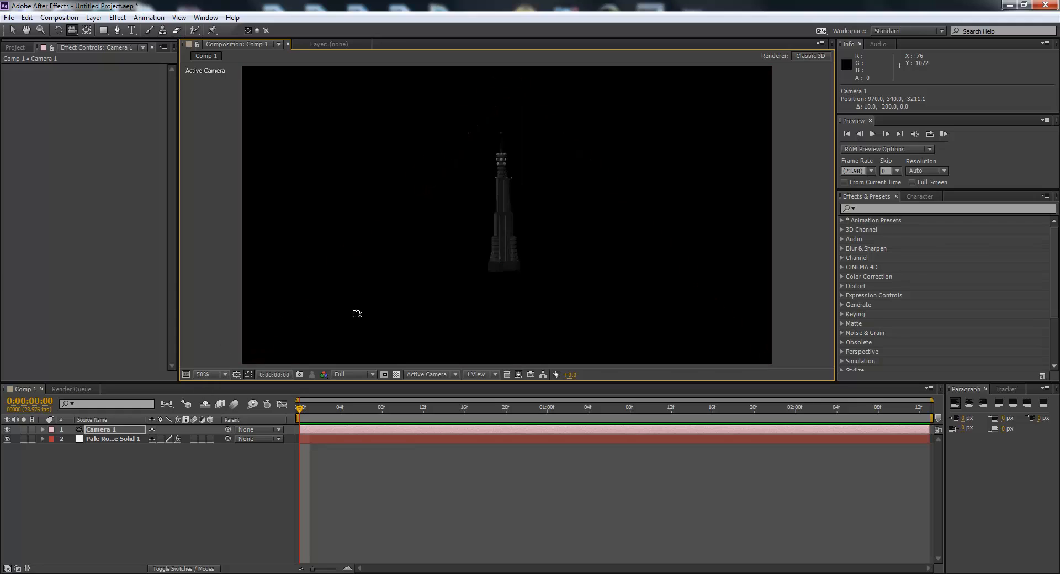
pyautogui.moveTo(358, 313); pyautogui.dragTo(499, 270)
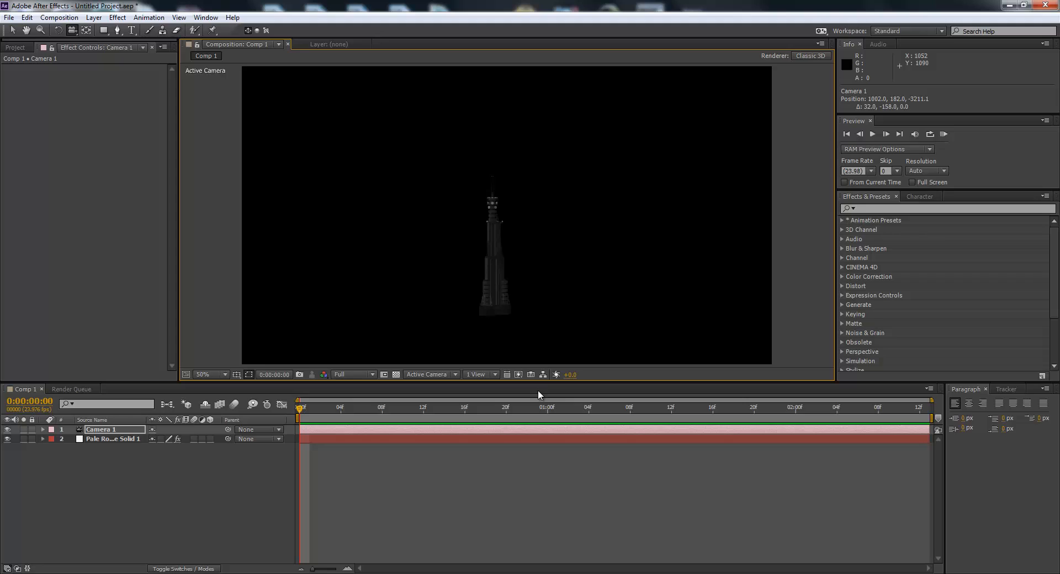
# - Pick a fast preview mode, bring the camera closer, and set Half preview resolution
pyautogui.click(518, 375)
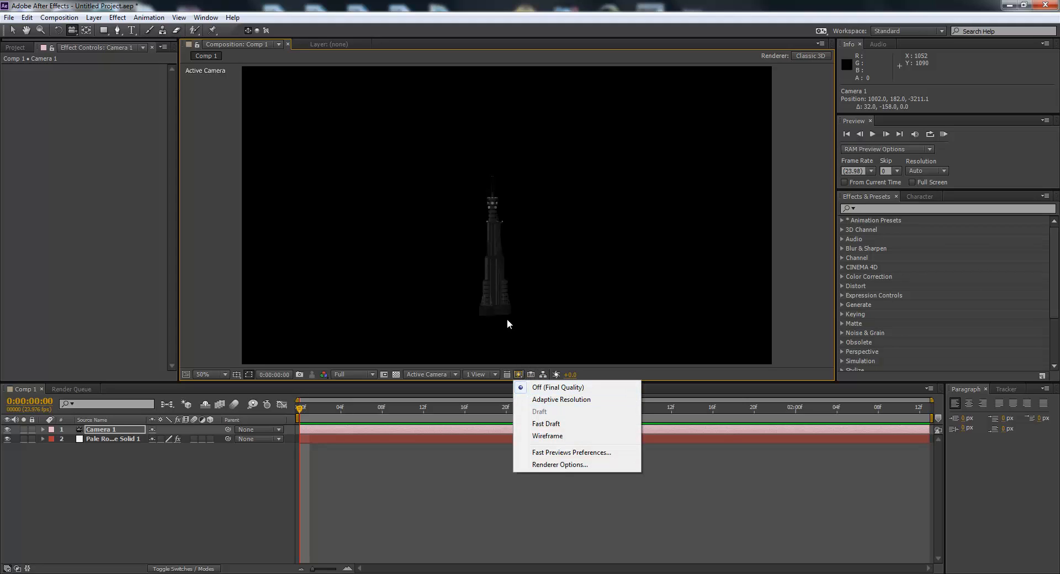
pyautogui.click(547, 436)
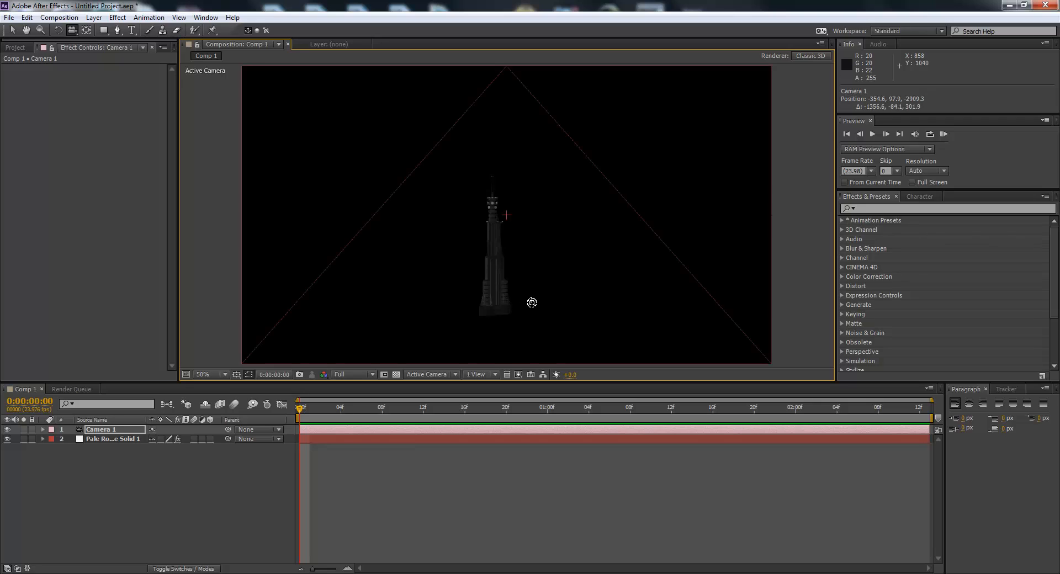
pyautogui.moveTo(531, 302); pyautogui.dragTo(519, 187)
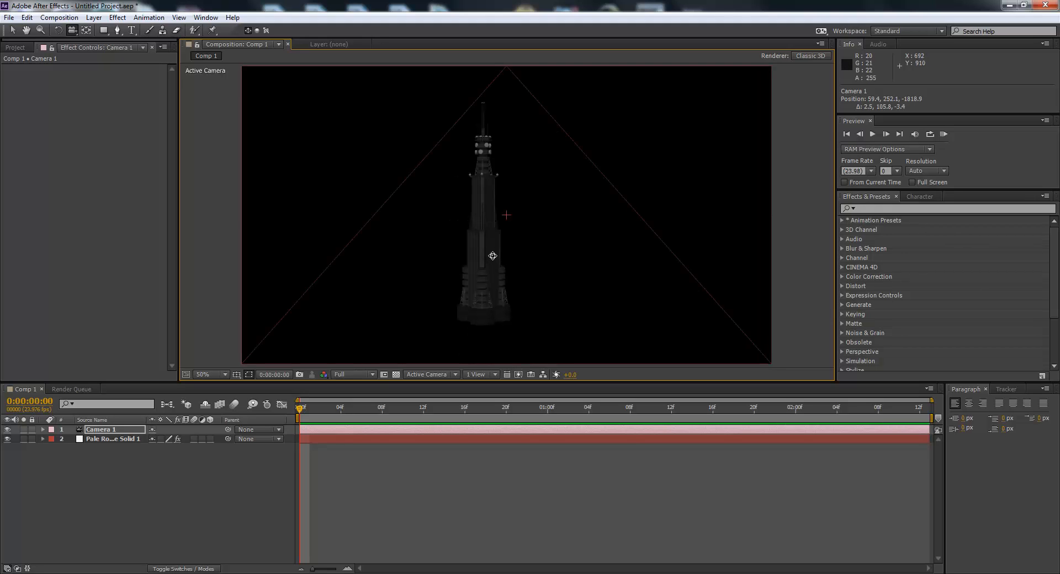
pyautogui.click(350, 374)
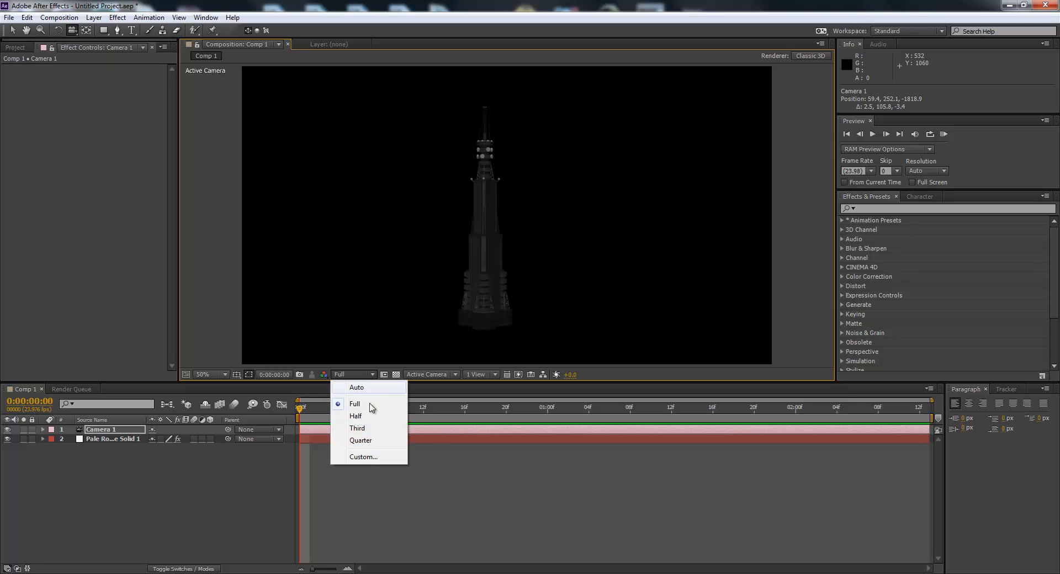
pyautogui.click(355, 415)
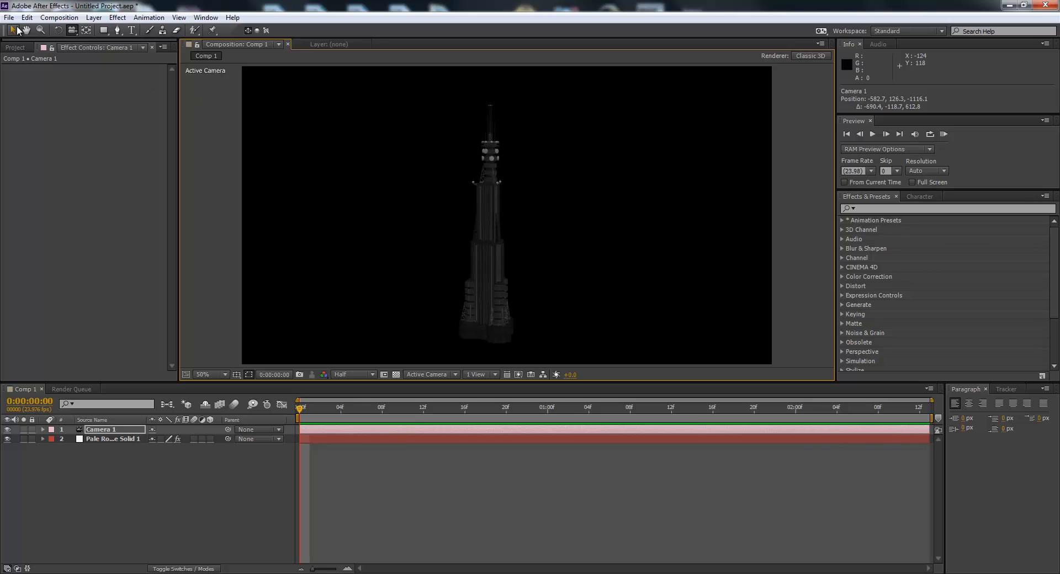
# - Import Capture.JPG from the Pictures library into Comp 1
pyautogui.click(9, 17)
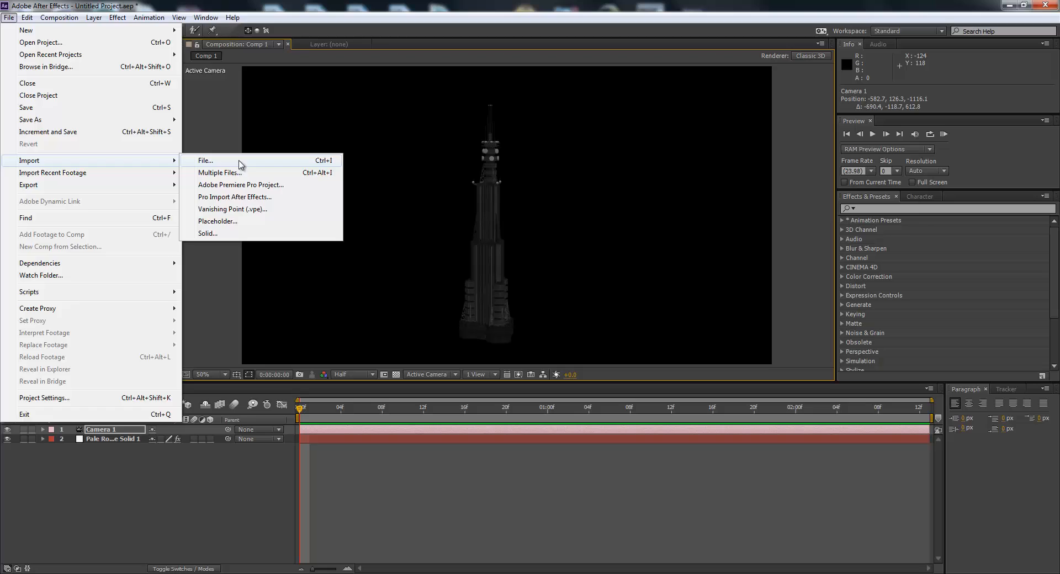
pyautogui.click(205, 161)
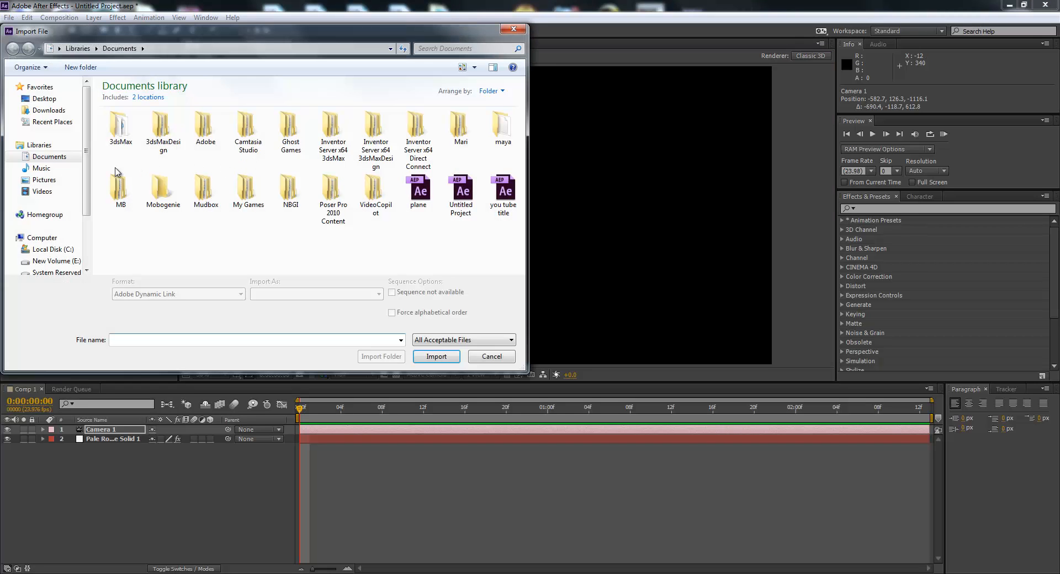
pyautogui.click(43, 180)
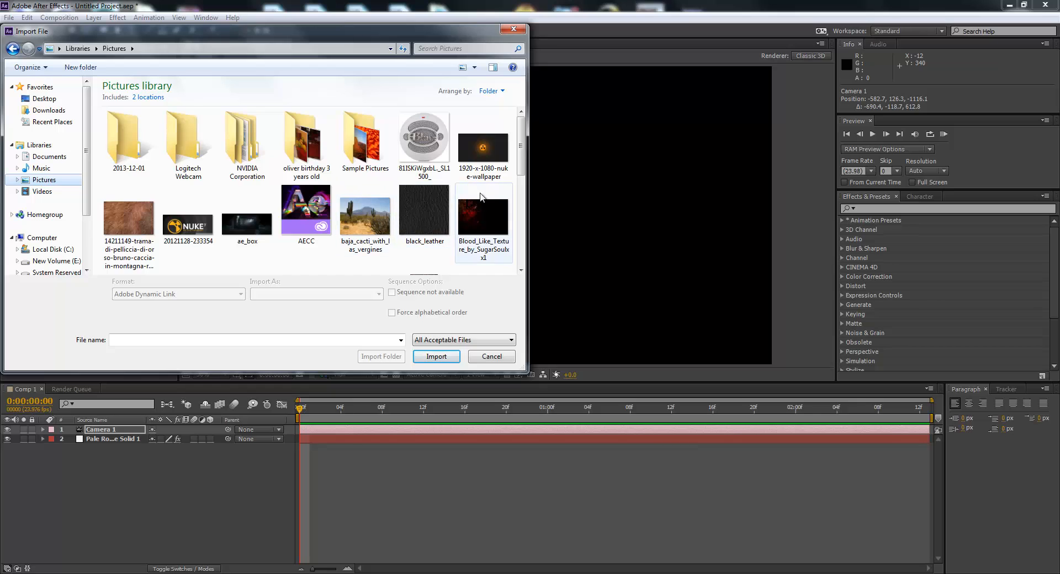
pyautogui.scroll(-3)
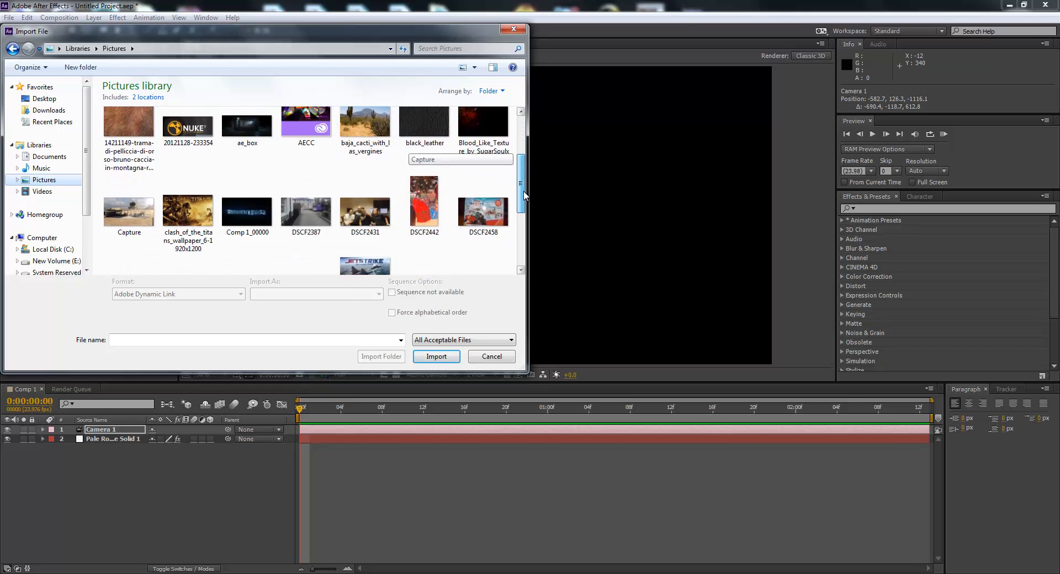
pyautogui.scroll(-3)
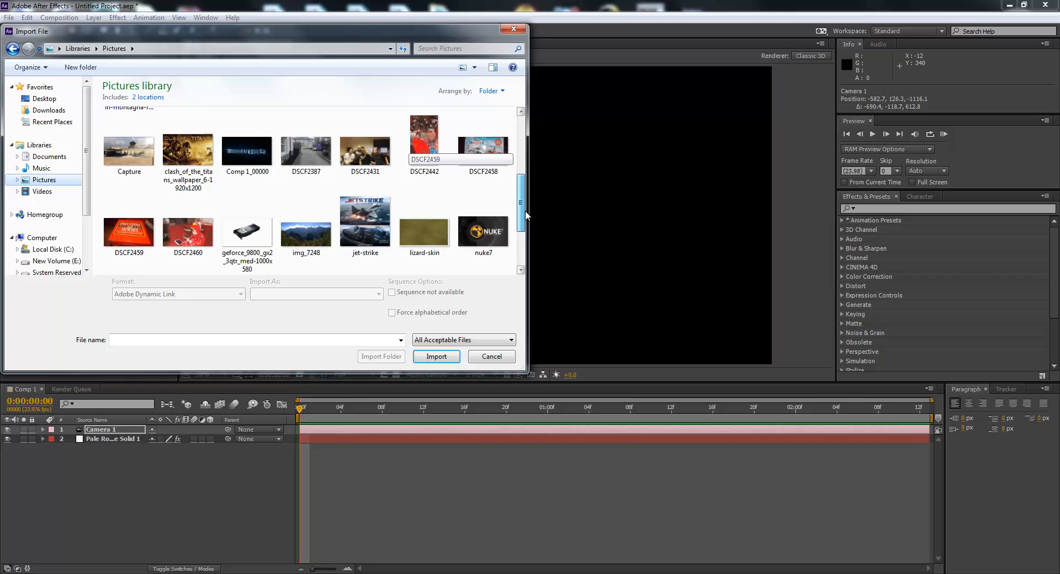
pyautogui.scroll(-3)
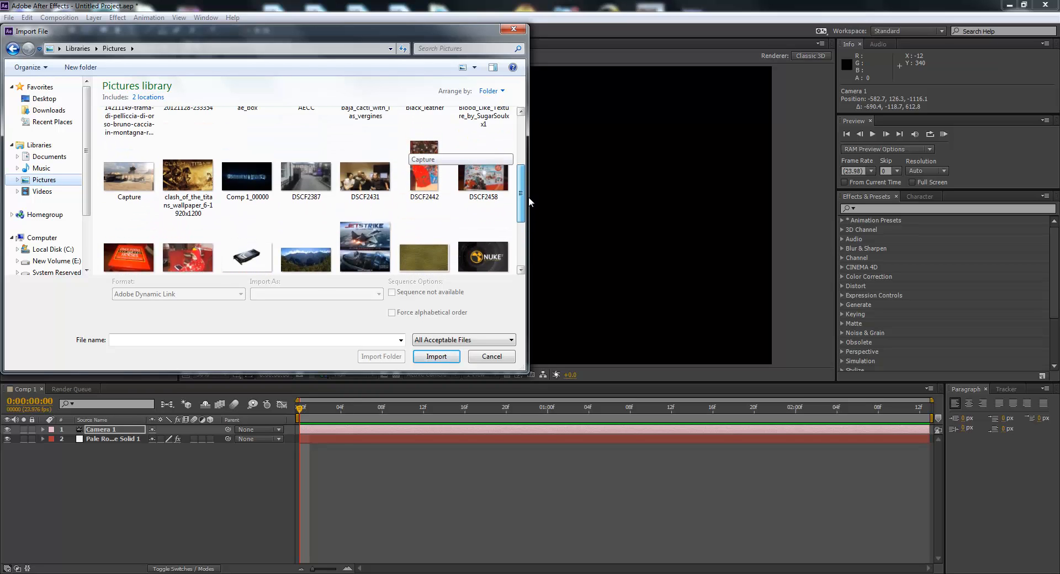
pyautogui.click(128, 203)
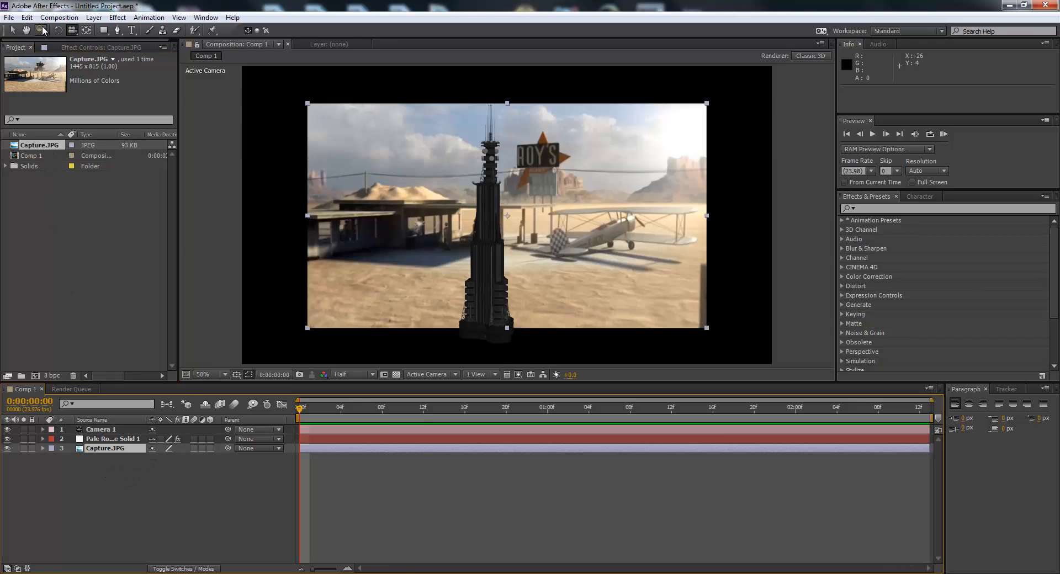
# - Scale the desert photo to fill Comp 1 and orbit the camera around the tower
pyautogui.click(41, 30)
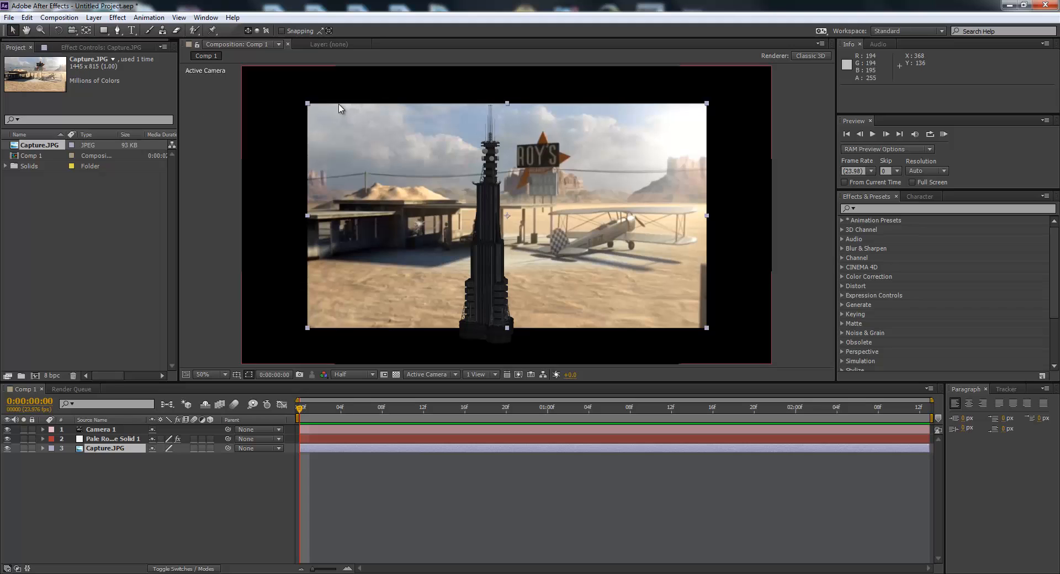
pyautogui.moveTo(308, 104); pyautogui.dragTo(267, 88)
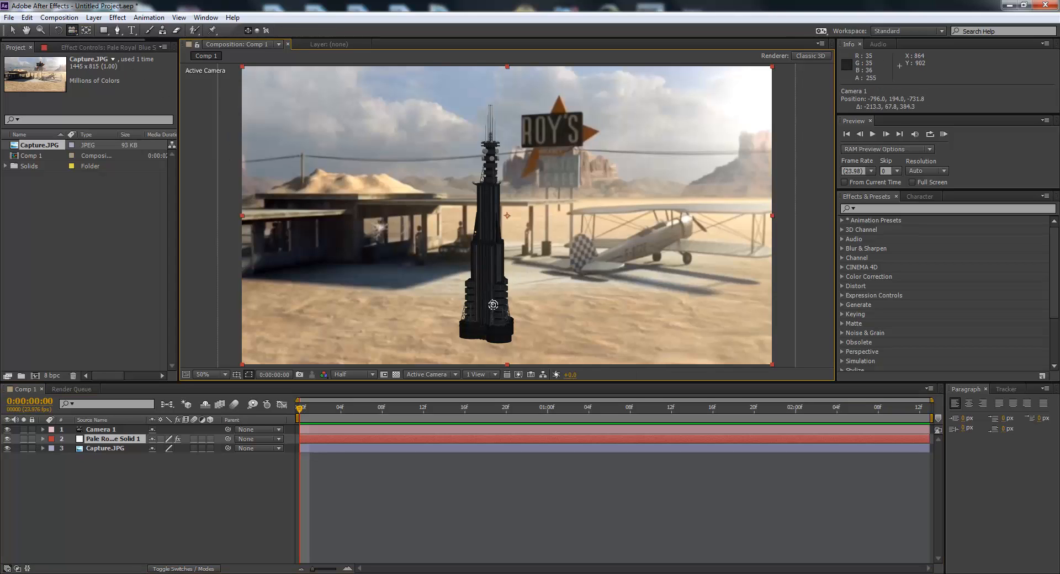
pyautogui.moveTo(494, 304); pyautogui.dragTo(576, 294)
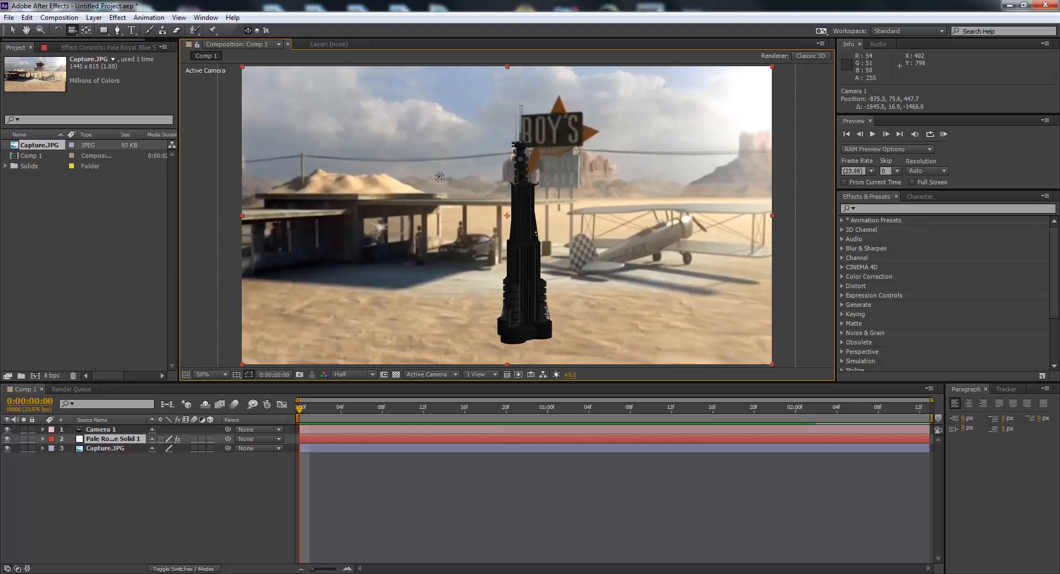
pyautogui.moveTo(438, 177); pyautogui.dragTo(367, 199)
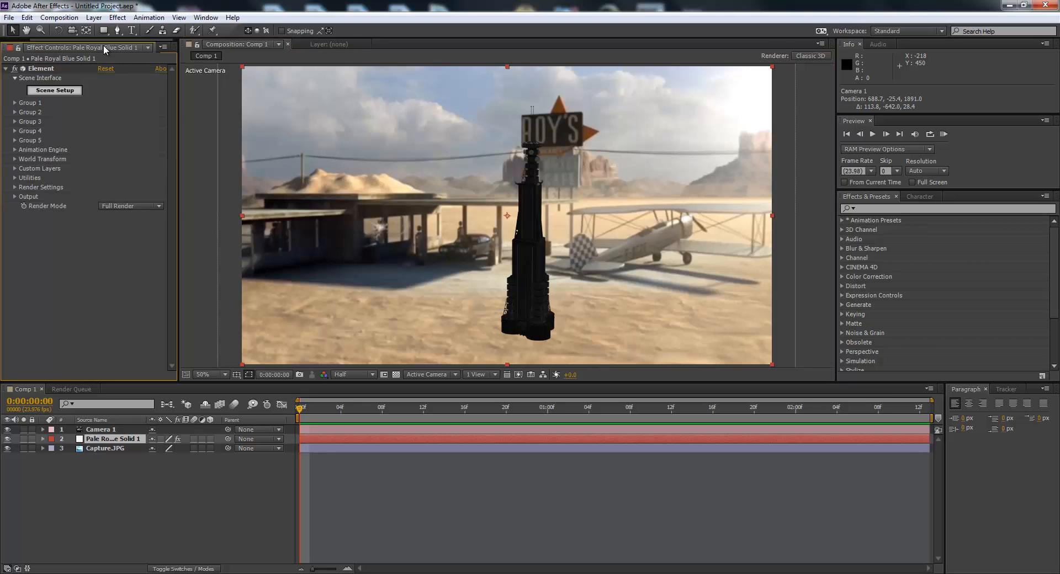
# - Reopen Element 3D Scene Setup and swap Future_Tower_03 for Commercial and Jag_Tower_01
pyautogui.click(55, 90)
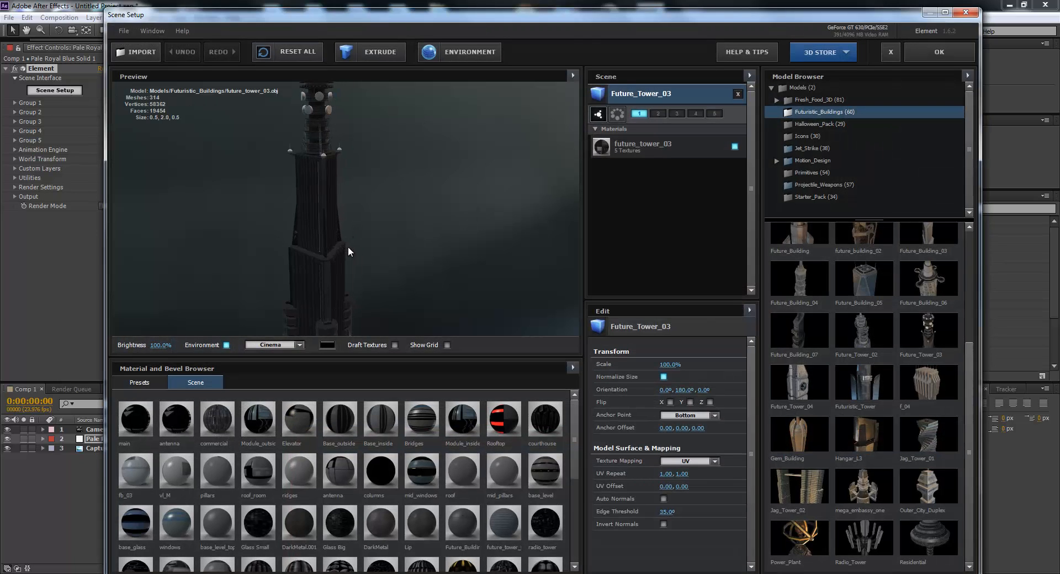
pyautogui.moveTo(348, 253); pyautogui.dragTo(303, 133)
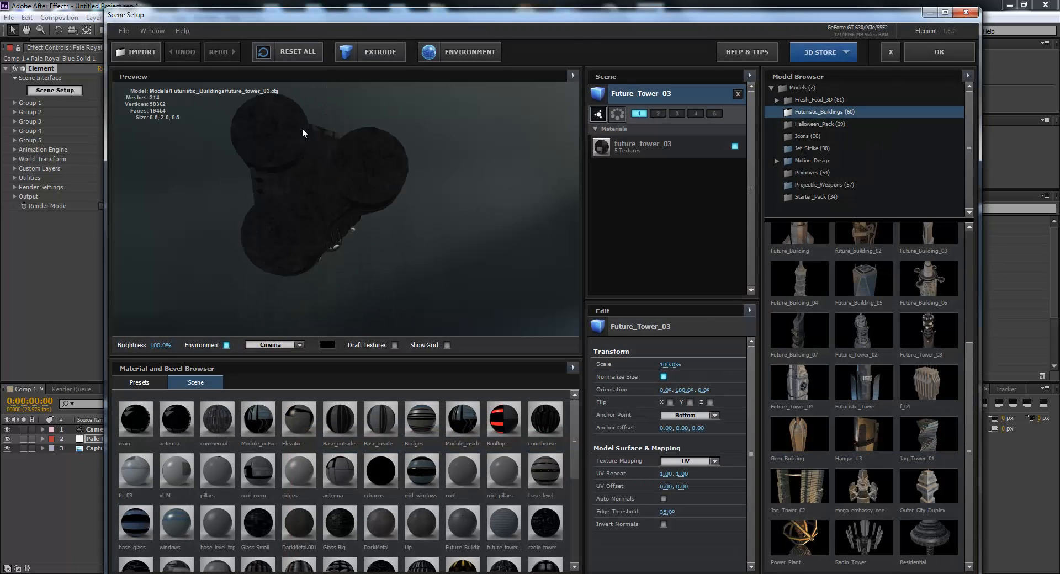
pyautogui.click(798, 433)
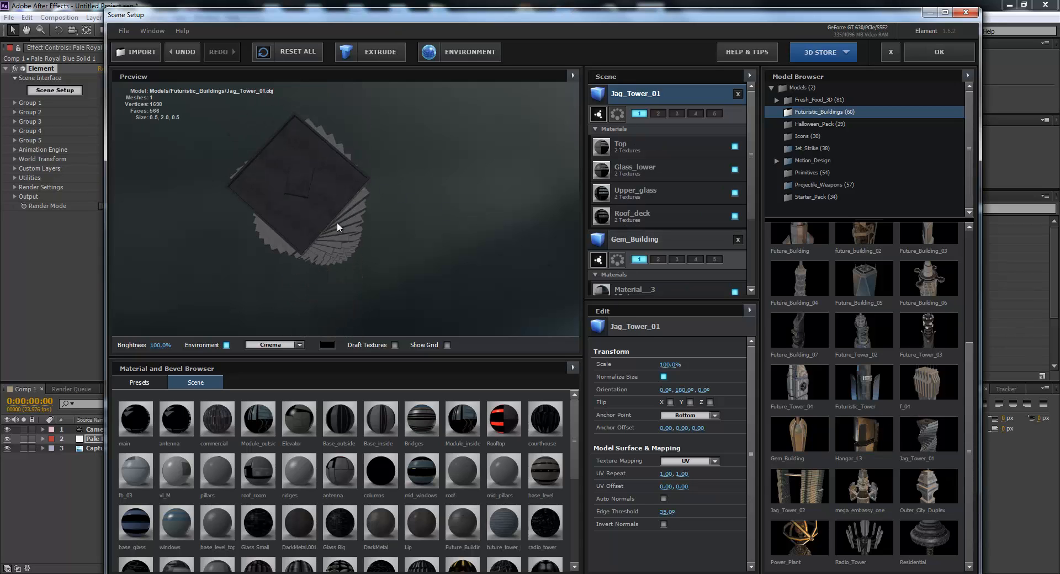
pyautogui.moveTo(338, 226); pyautogui.dragTo(264, 176)
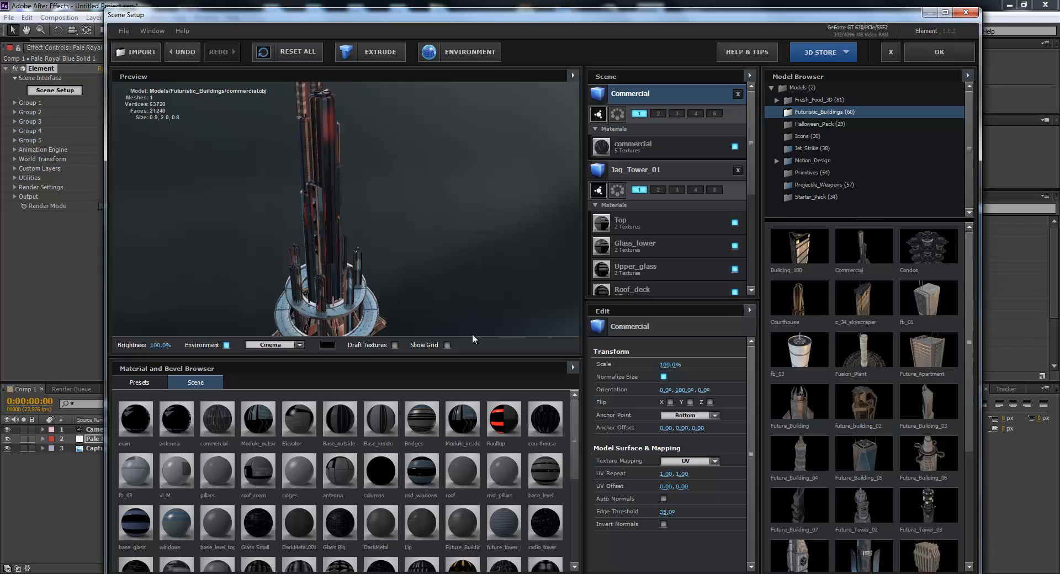
pyautogui.moveTo(973, 419)
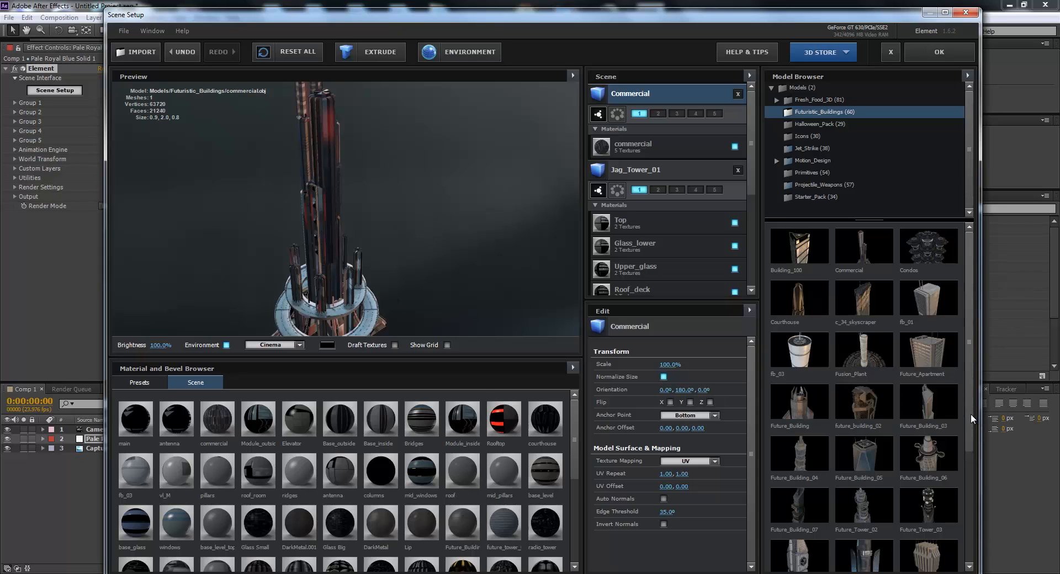
pyautogui.scroll(-3)
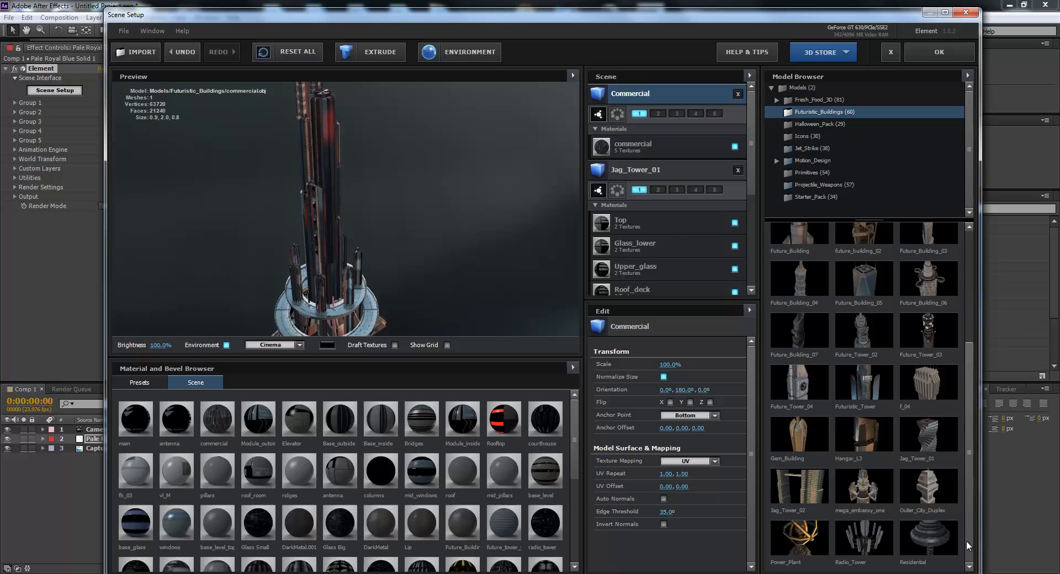